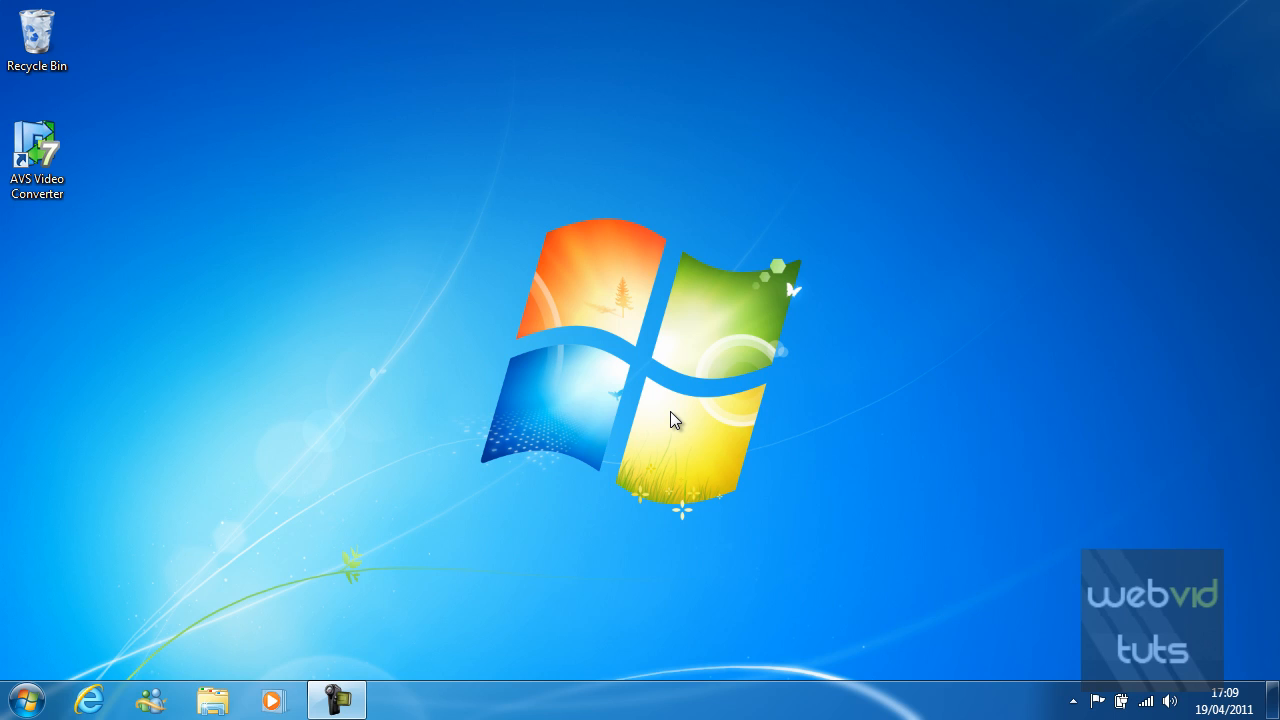
{"action": "mouse_move", "coordinate": [383, 221]}
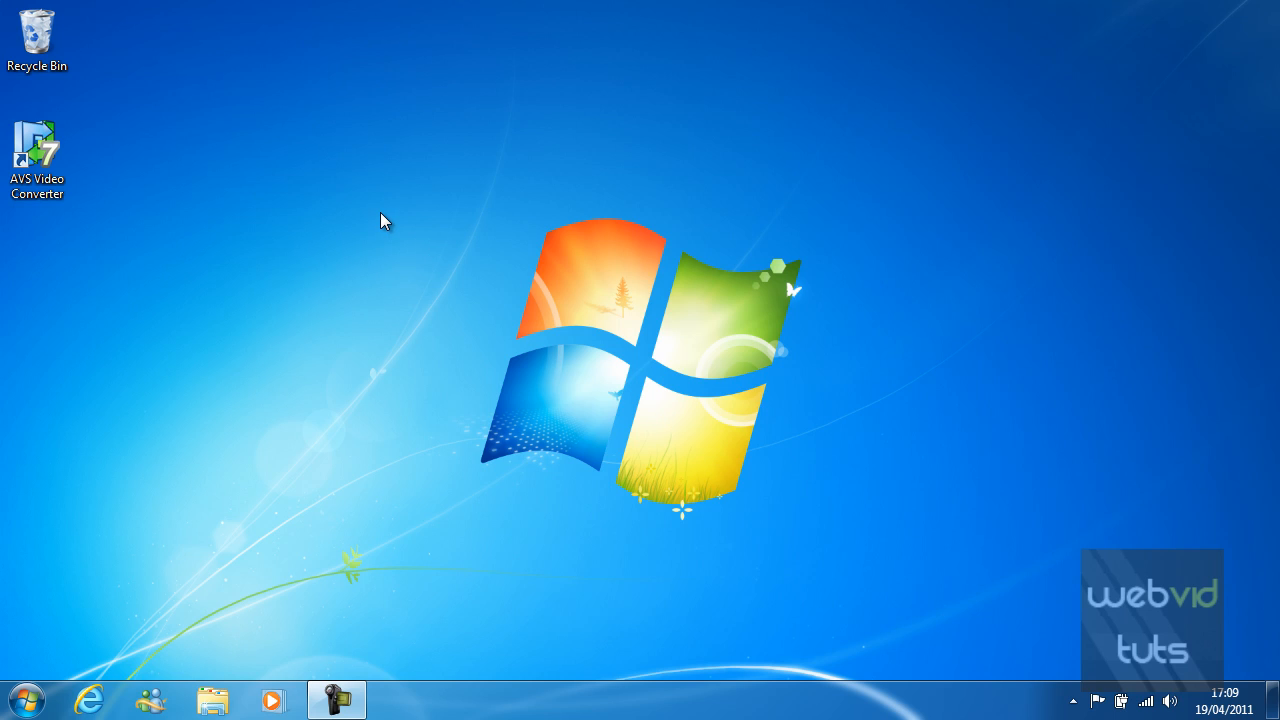
Open the desktop shortcut menu by right-clicking an empty spot on the desktop.
{"action": "right_click", "coordinate": [383, 220]}
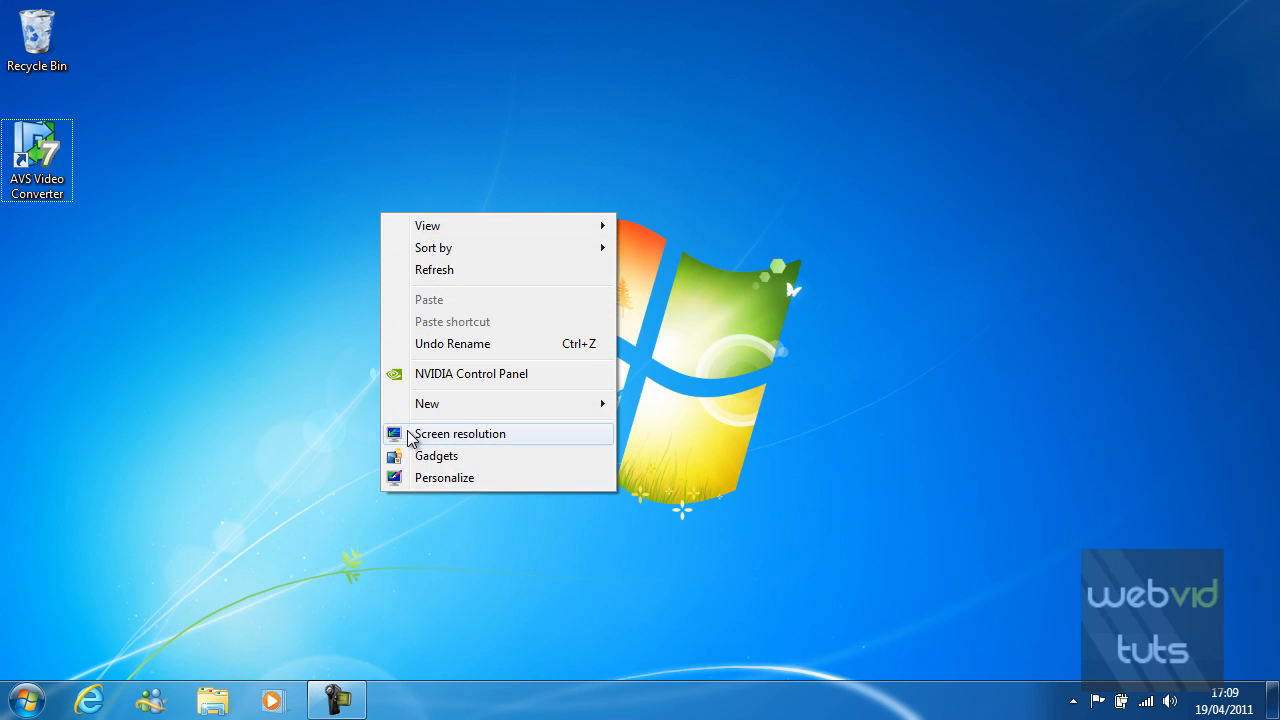
{"action": "mouse_move", "coordinate": [437, 441]}
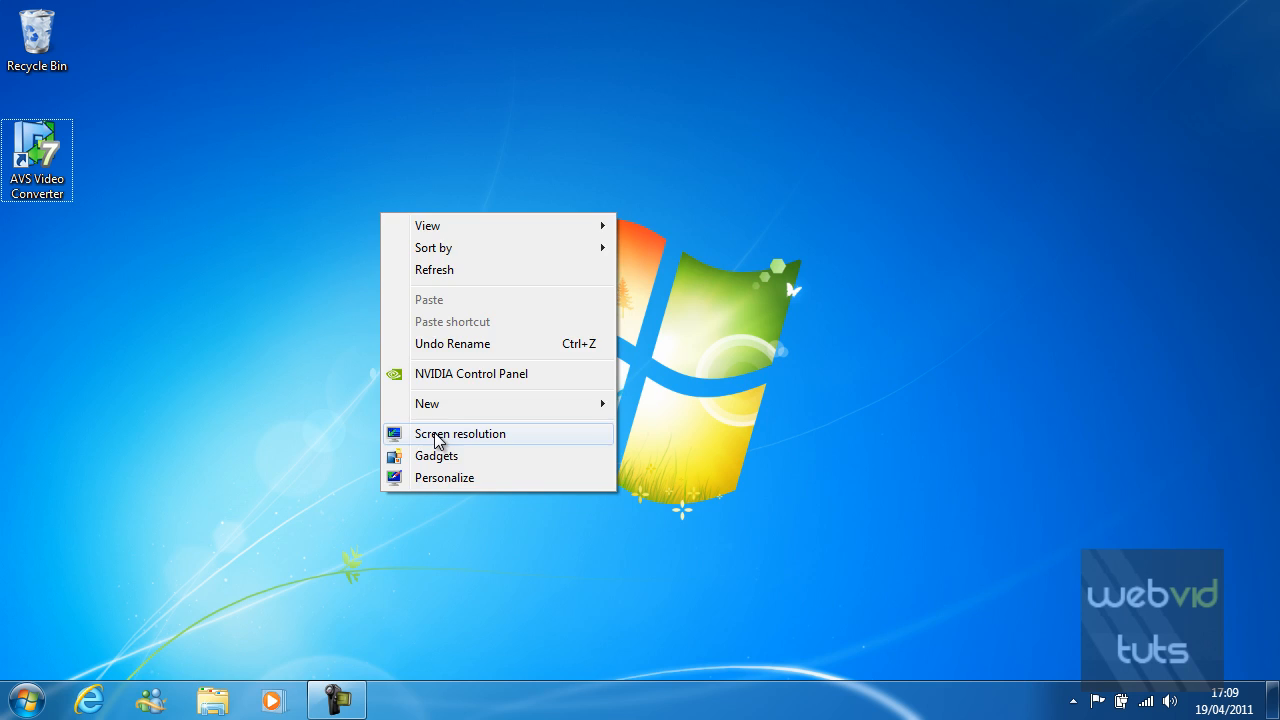
Open the Screen Resolution settings from the desktop menu and move the window toward centre.
{"action": "left_click", "coordinate": [460, 433]}
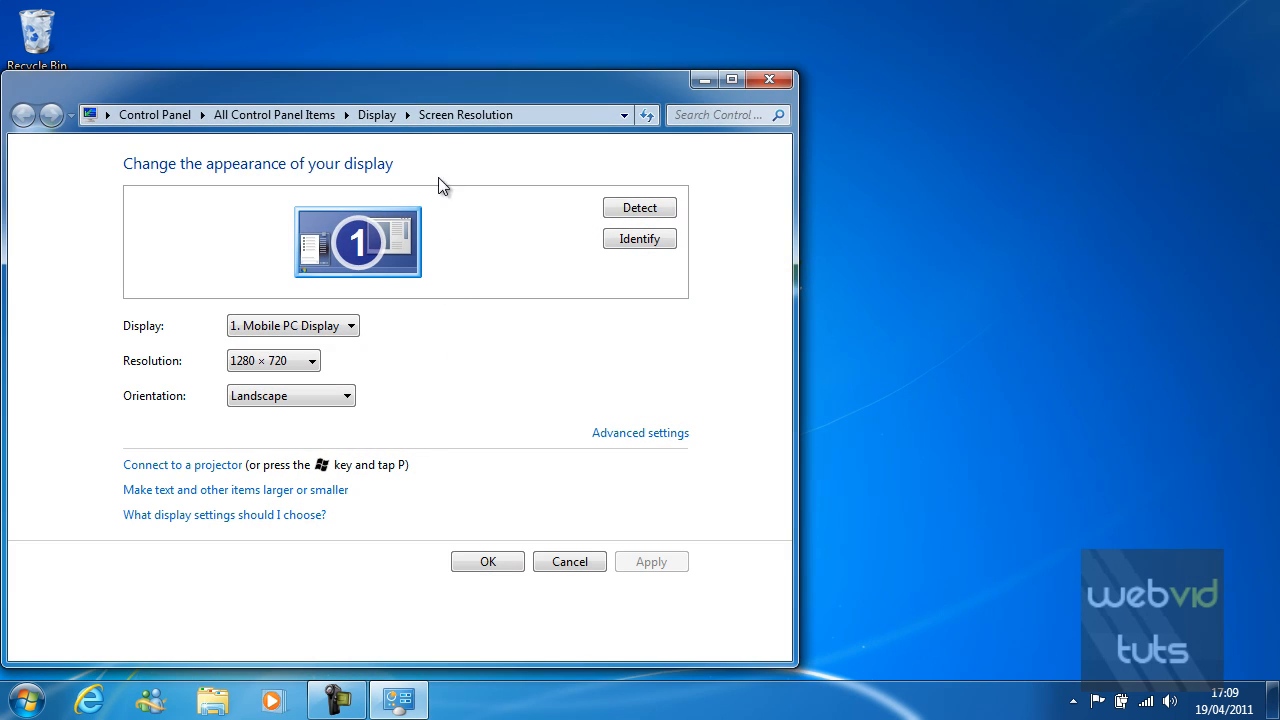
{"action": "left_click_drag", "start_coordinate": [440, 80], "coordinate": [600, 50]}
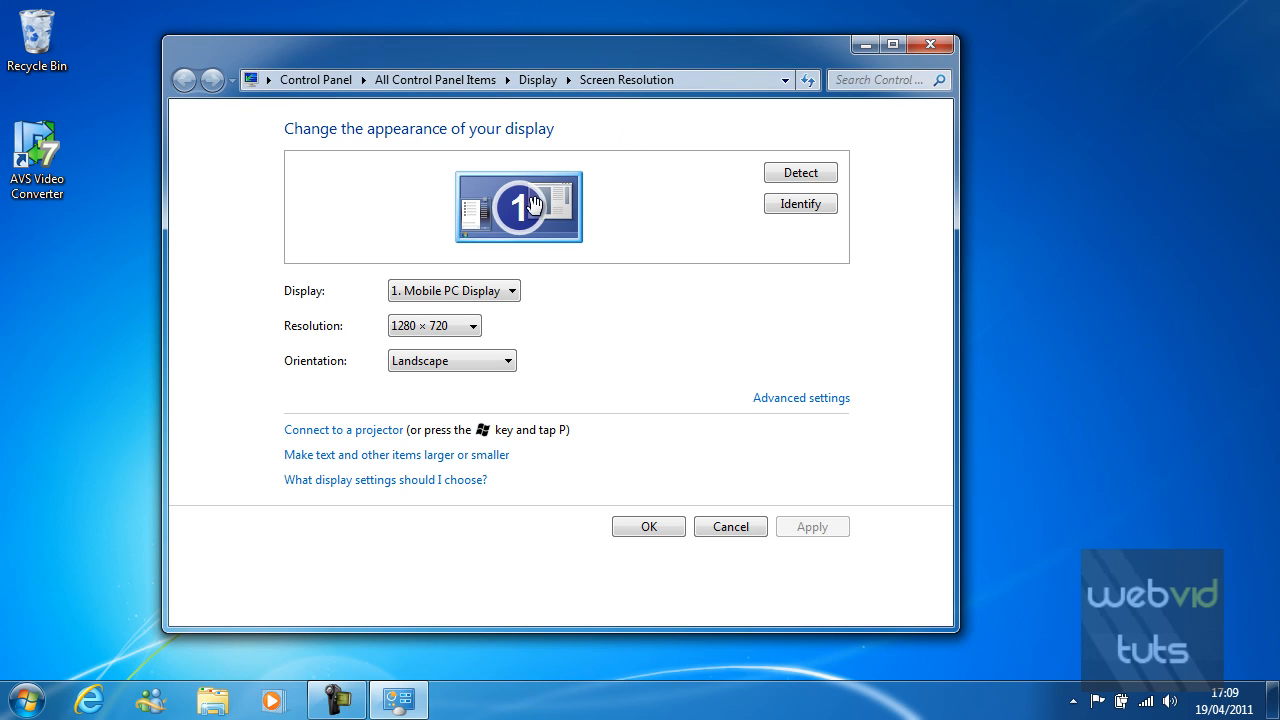
{"action": "mouse_move", "coordinate": [543, 293]}
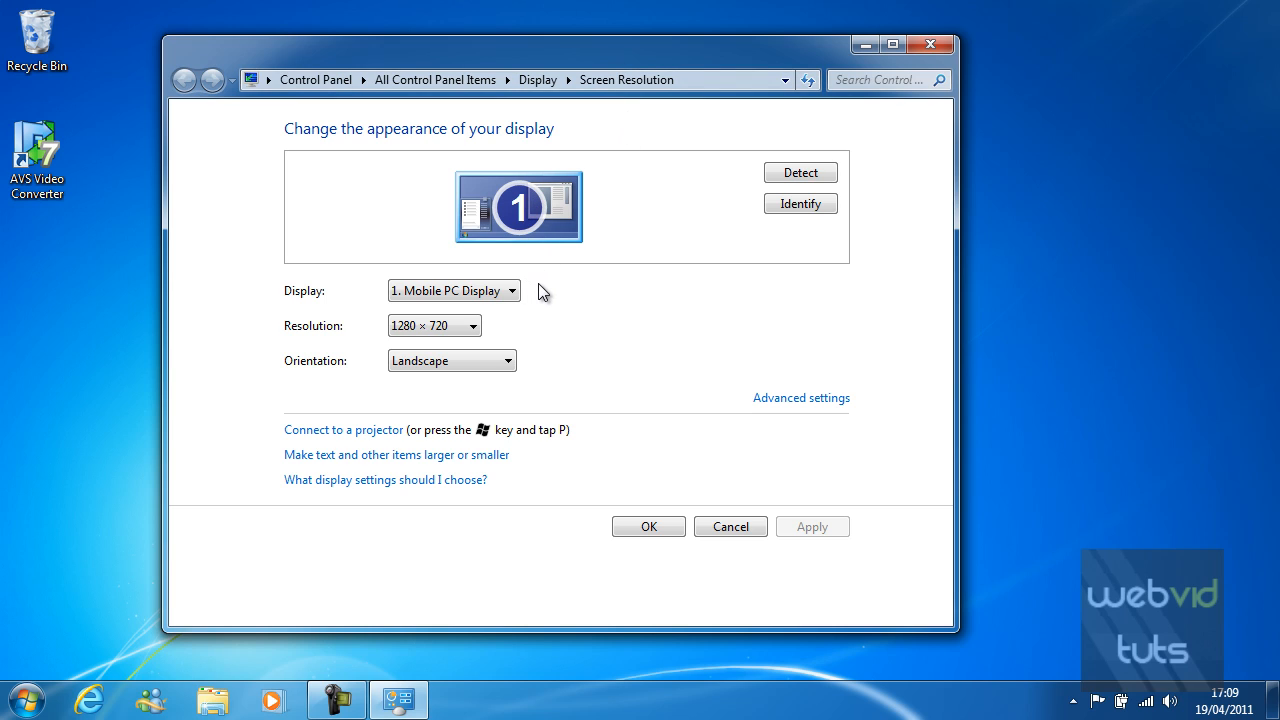
{"action": "mouse_move", "coordinate": [336, 161]}
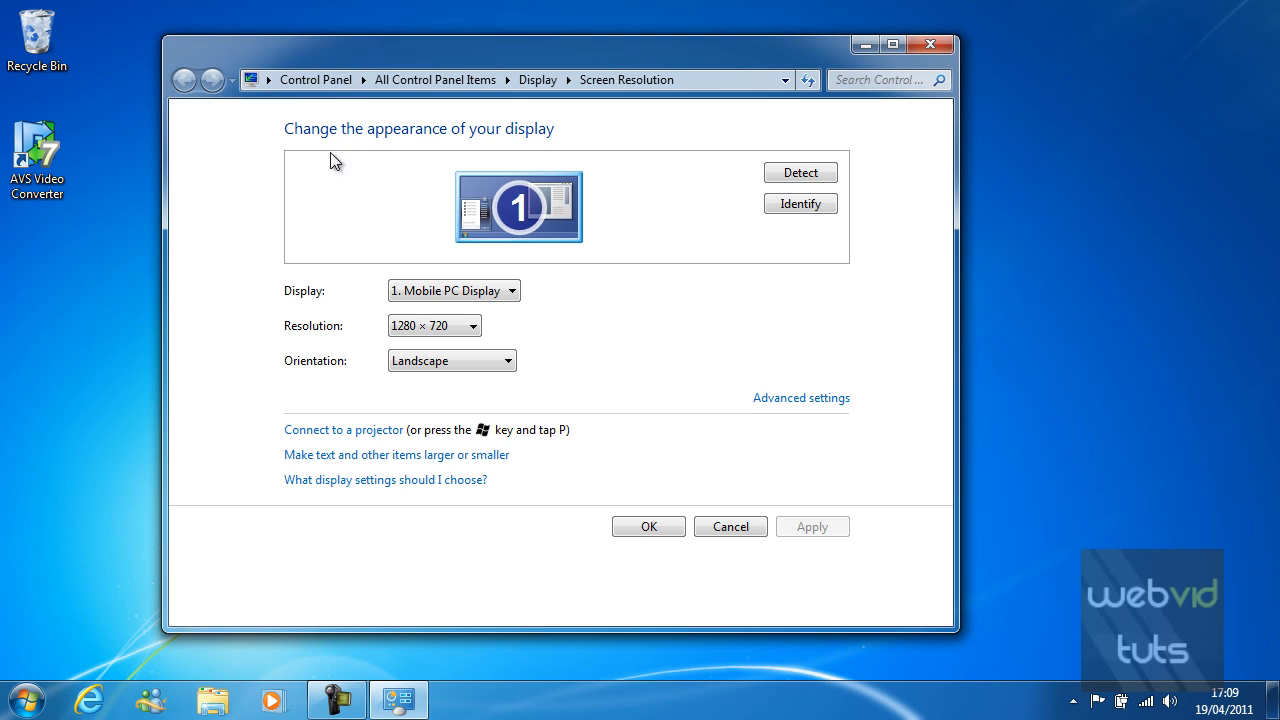
{"action": "mouse_move", "coordinate": [370, 241]}
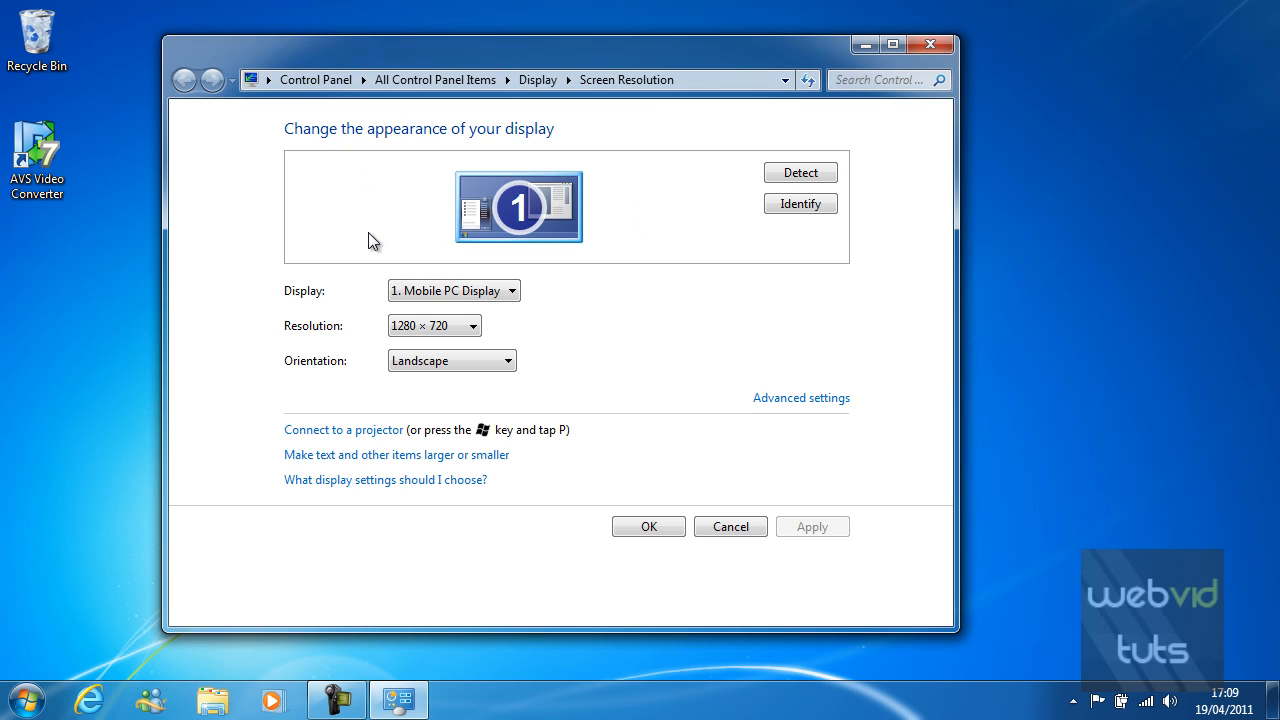
{"action": "mouse_move", "coordinate": [555, 213]}
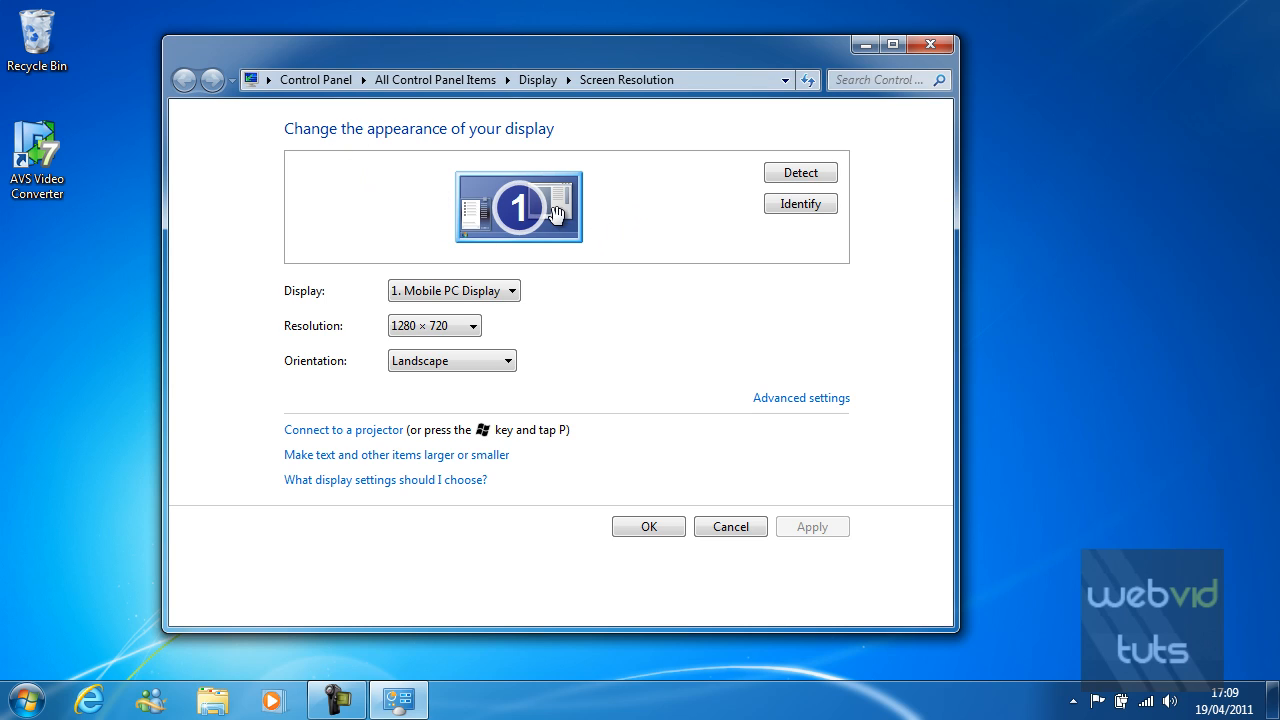
{"action": "mouse_move", "coordinate": [540, 232]}
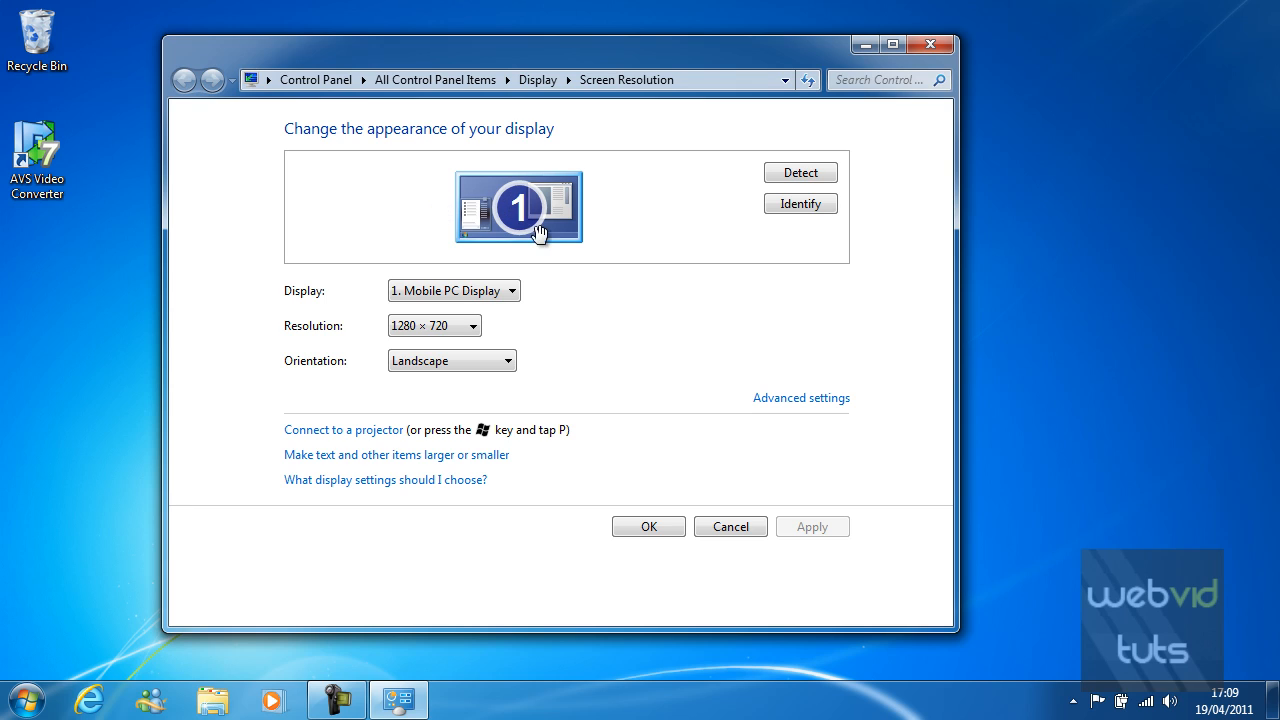
{"action": "mouse_move", "coordinate": [527, 203]}
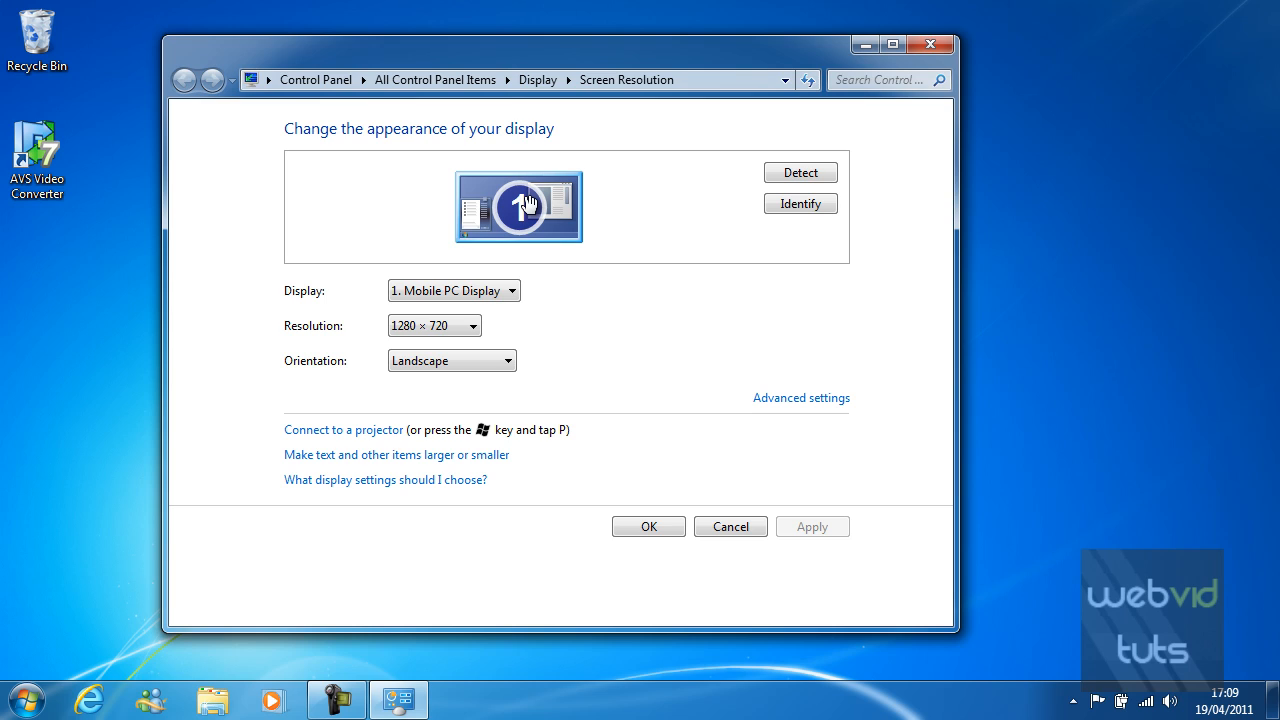
{"action": "mouse_move", "coordinate": [303, 307]}
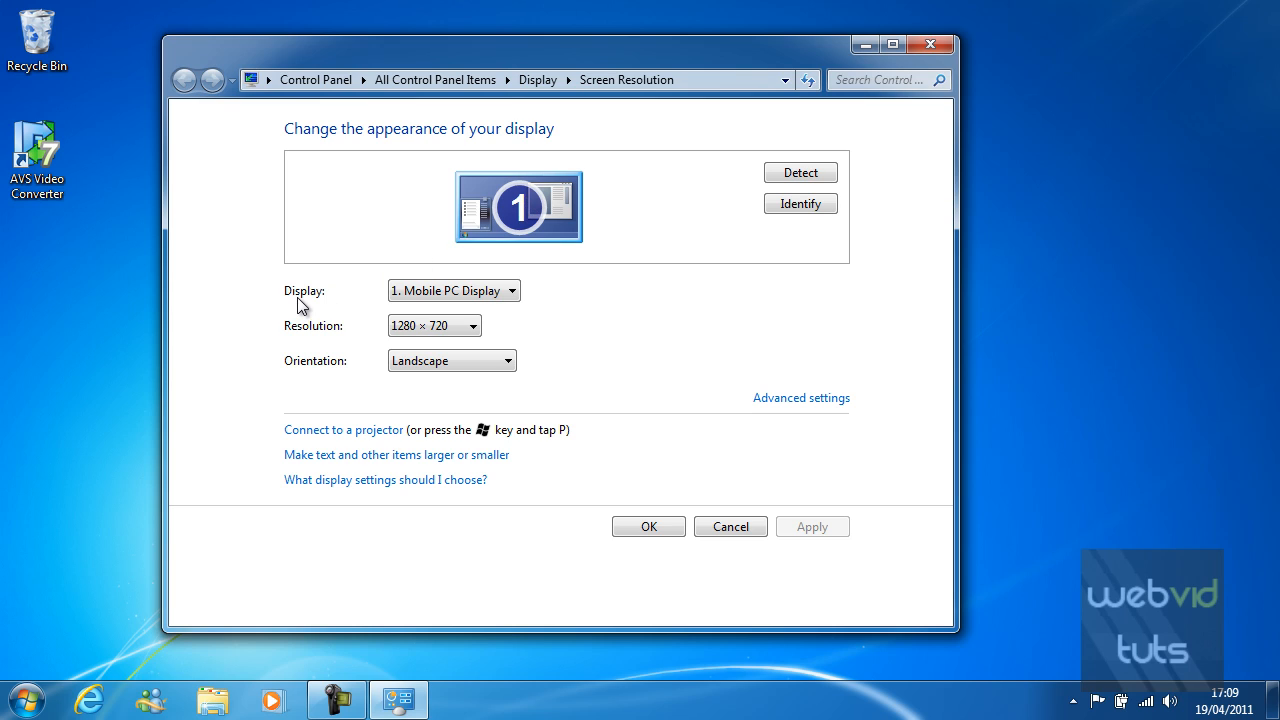
{"action": "left_click", "coordinate": [453, 290]}
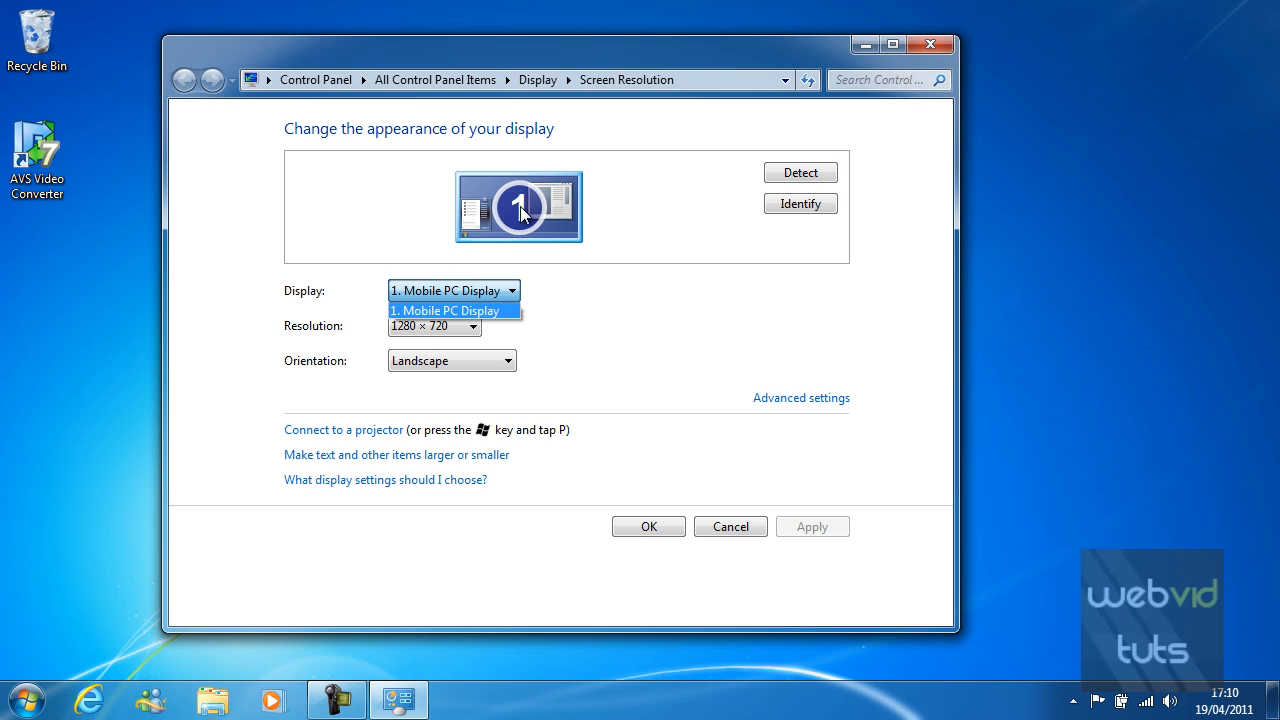
{"action": "left_click", "coordinate": [447, 310]}
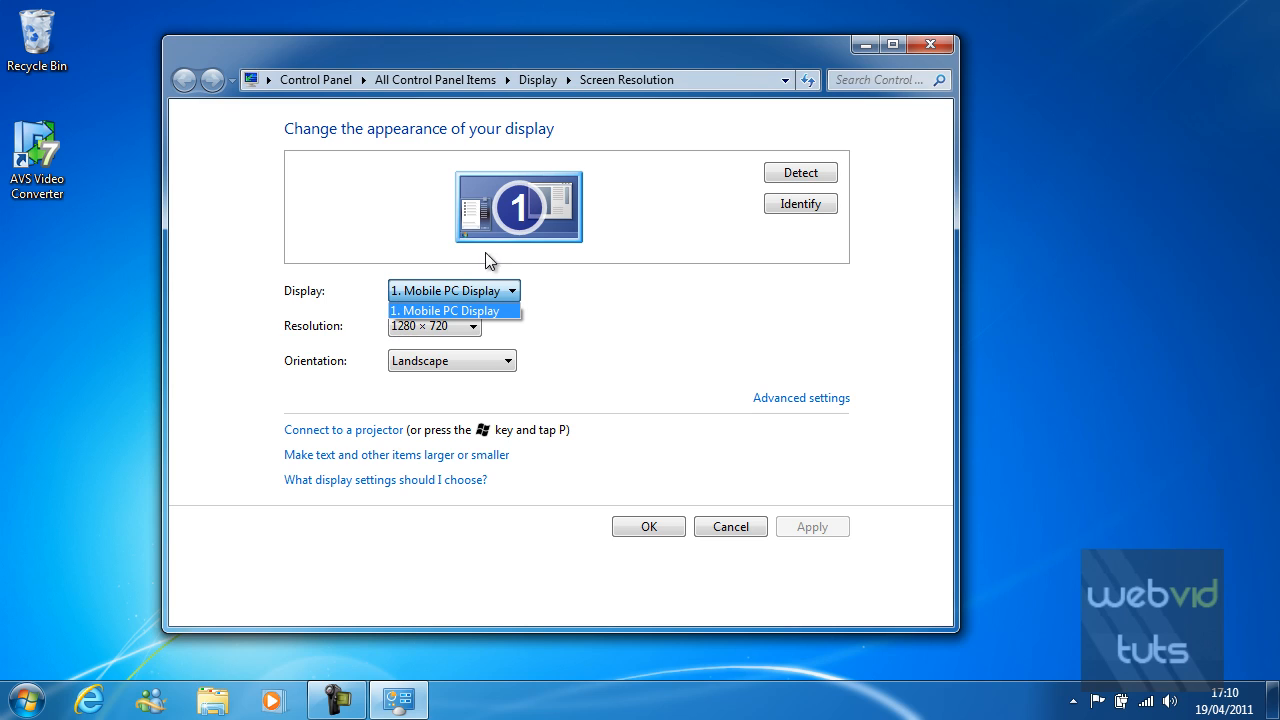
{"action": "mouse_move", "coordinate": [604, 240]}
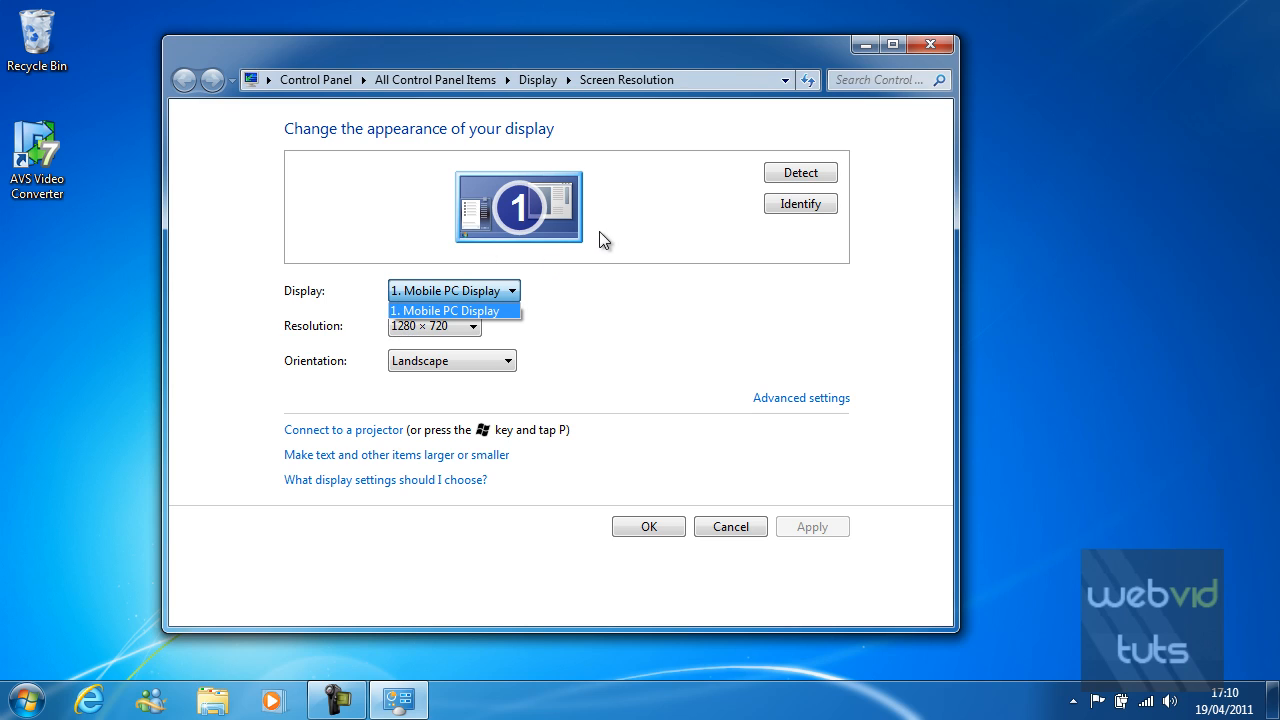
{"action": "left_click", "coordinate": [453, 310]}
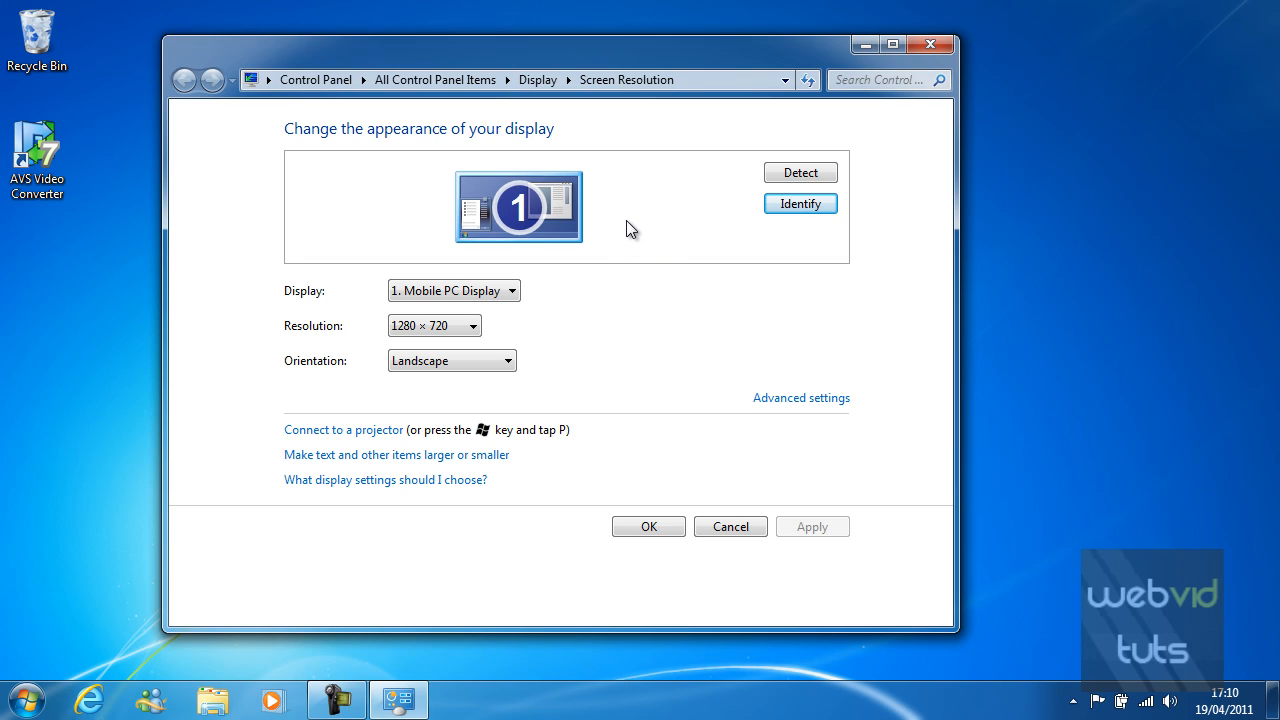
{"action": "mouse_move", "coordinate": [617, 230]}
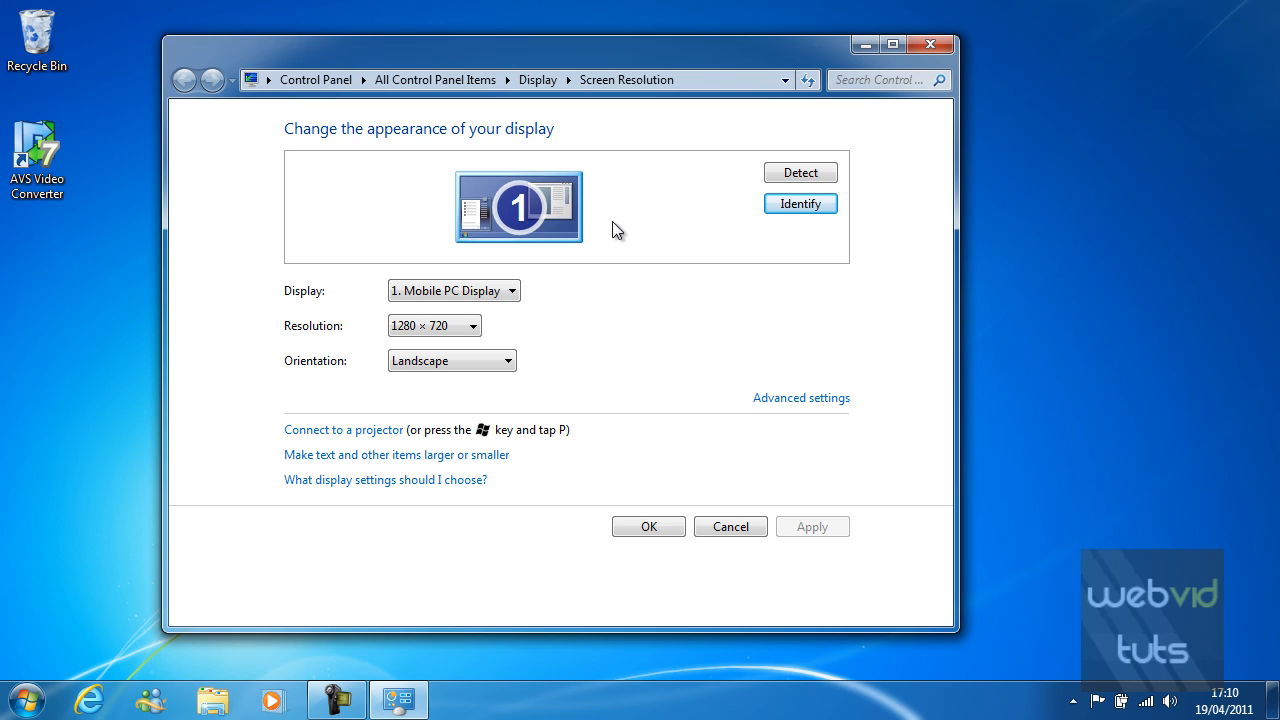
{"action": "mouse_move", "coordinate": [662, 211]}
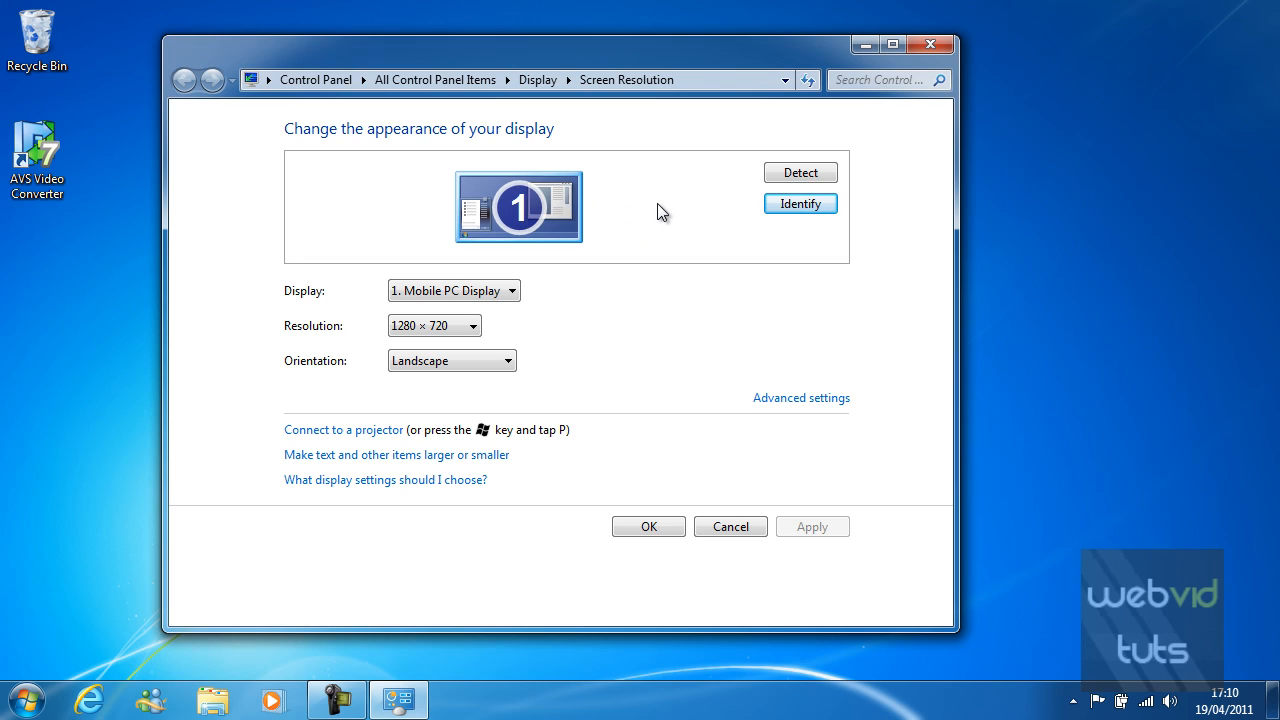
{"action": "mouse_move", "coordinate": [641, 227]}
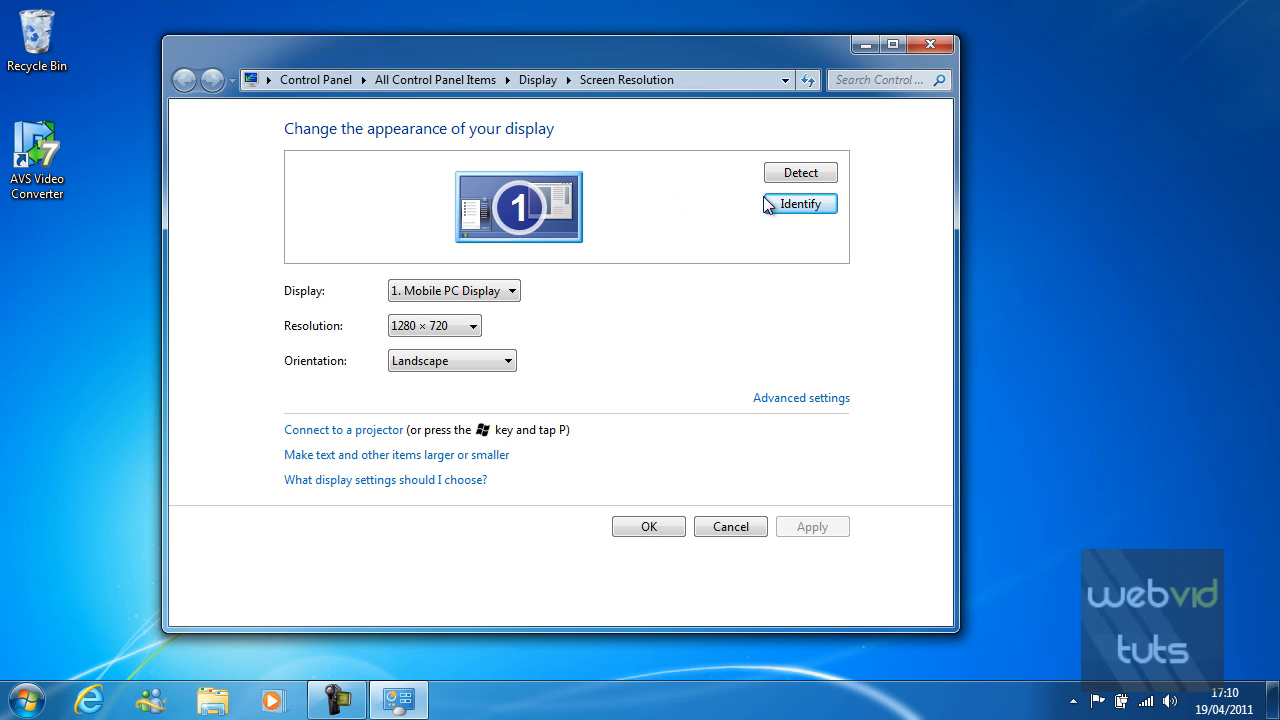
Detect other connected displays, showing the below-1024 × 768 resolution warning.
{"action": "left_click", "coordinate": [800, 172]}
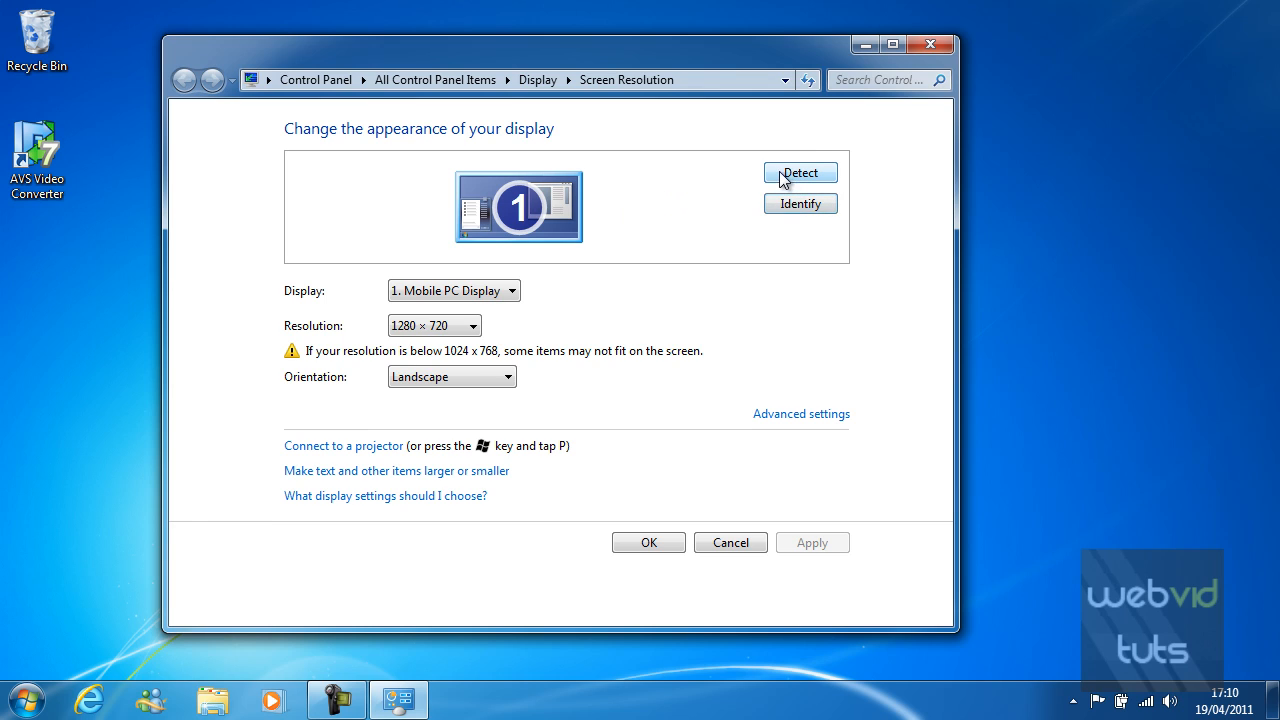
{"action": "mouse_move", "coordinate": [714, 192]}
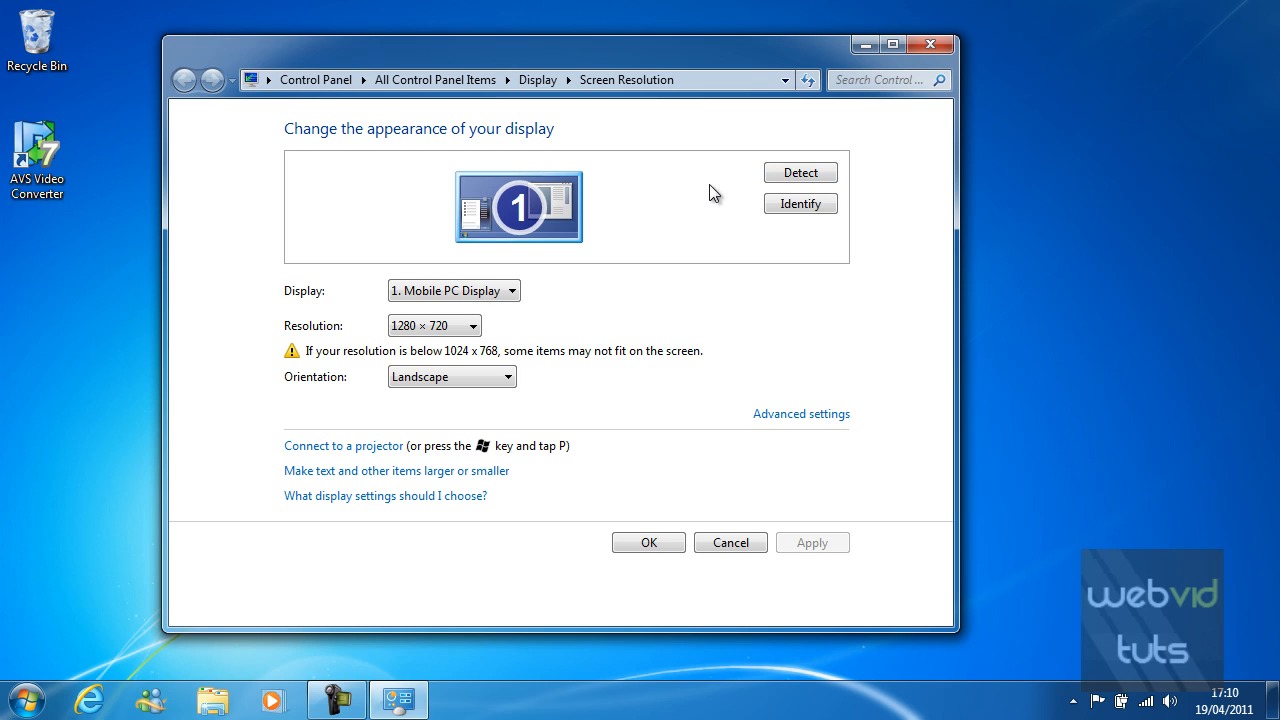
{"action": "mouse_move", "coordinate": [675, 214]}
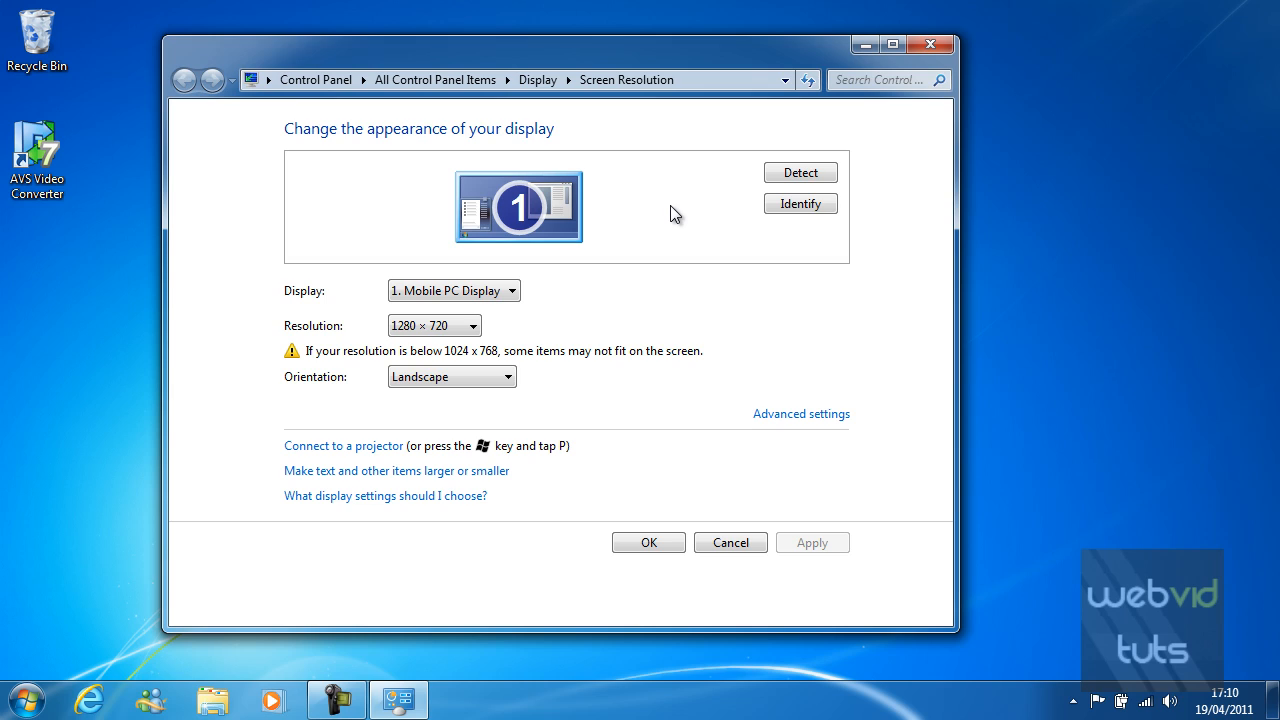
{"action": "mouse_move", "coordinate": [547, 314]}
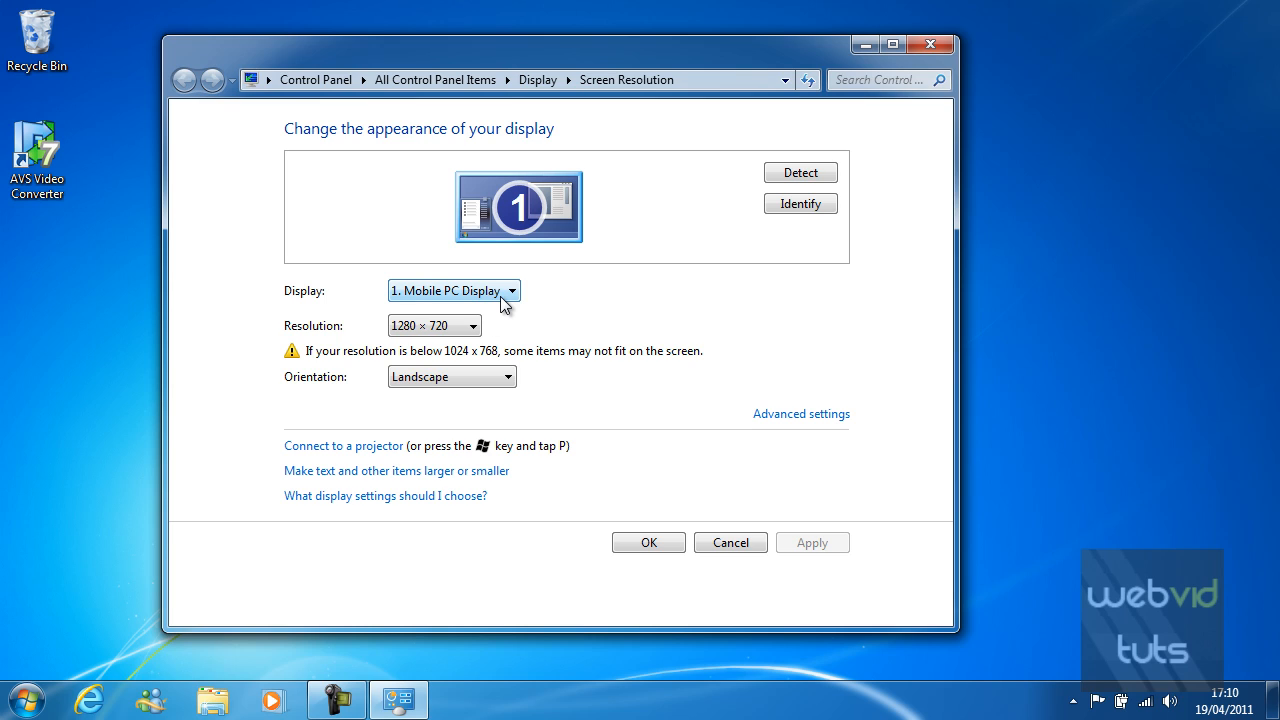
{"action": "left_click", "coordinate": [472, 325]}
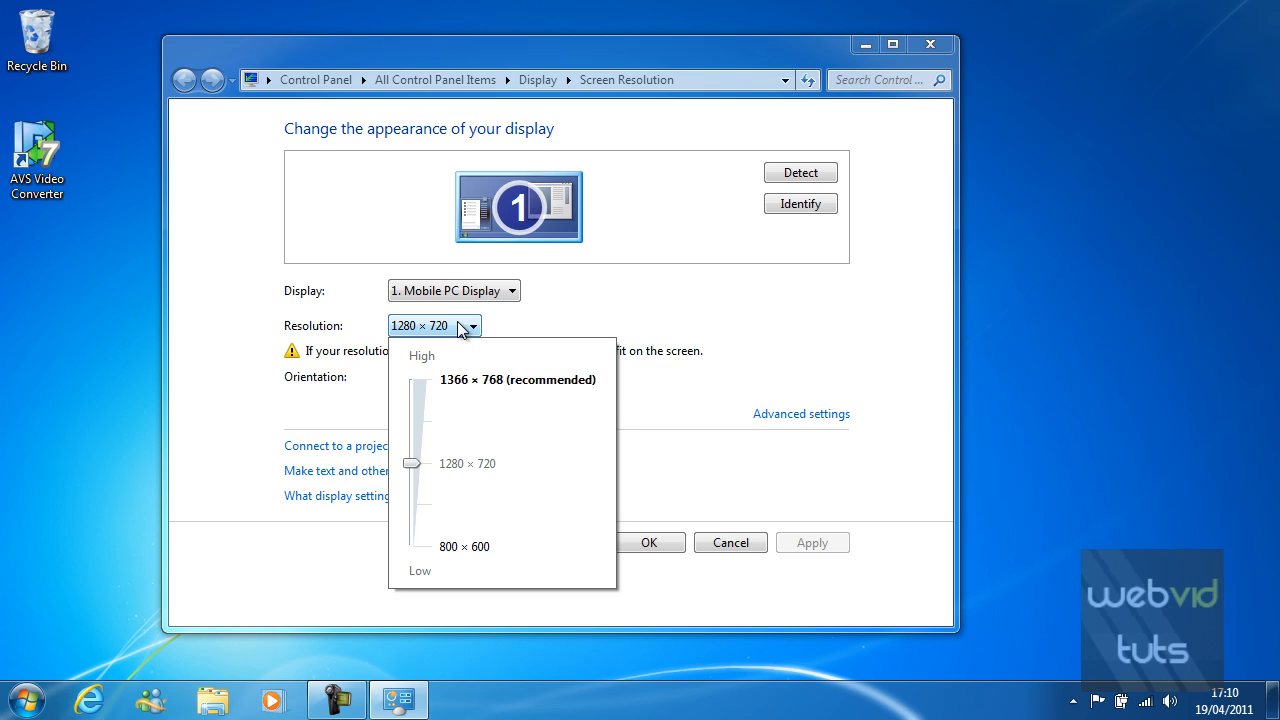
{"action": "mouse_move", "coordinate": [443, 390]}
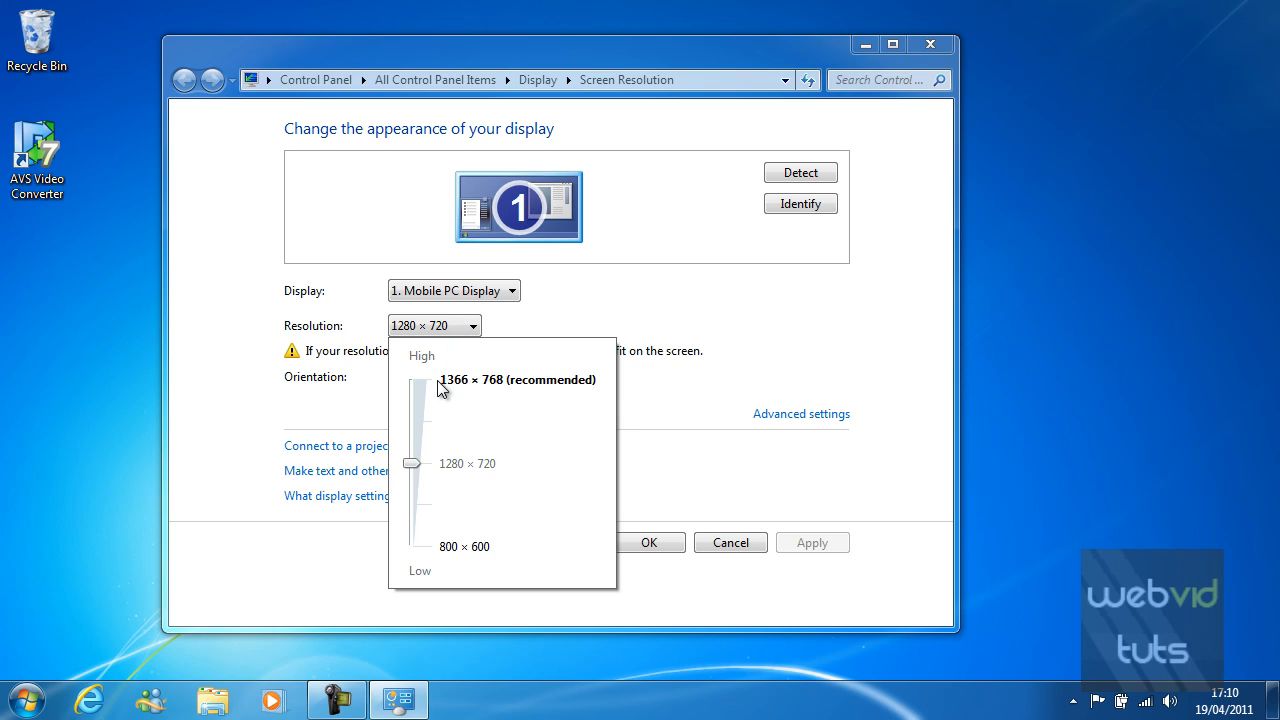
{"action": "mouse_move", "coordinate": [463, 353]}
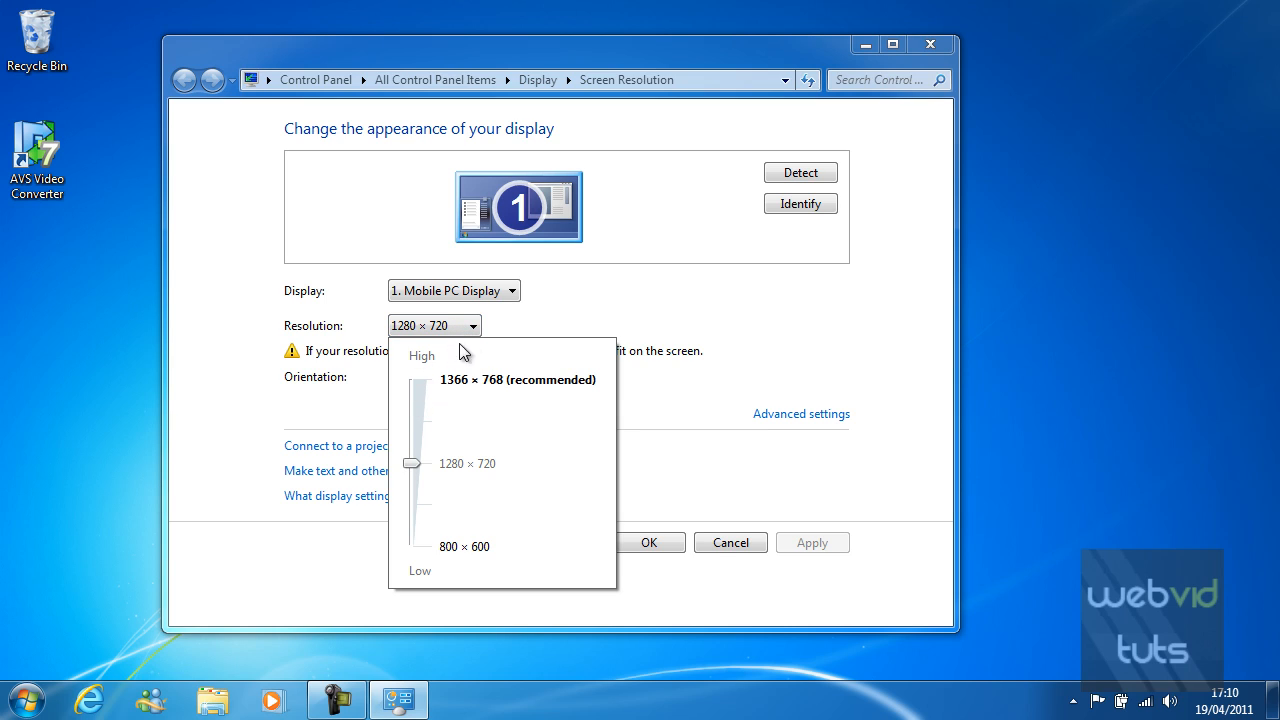
{"action": "mouse_move", "coordinate": [651, 296]}
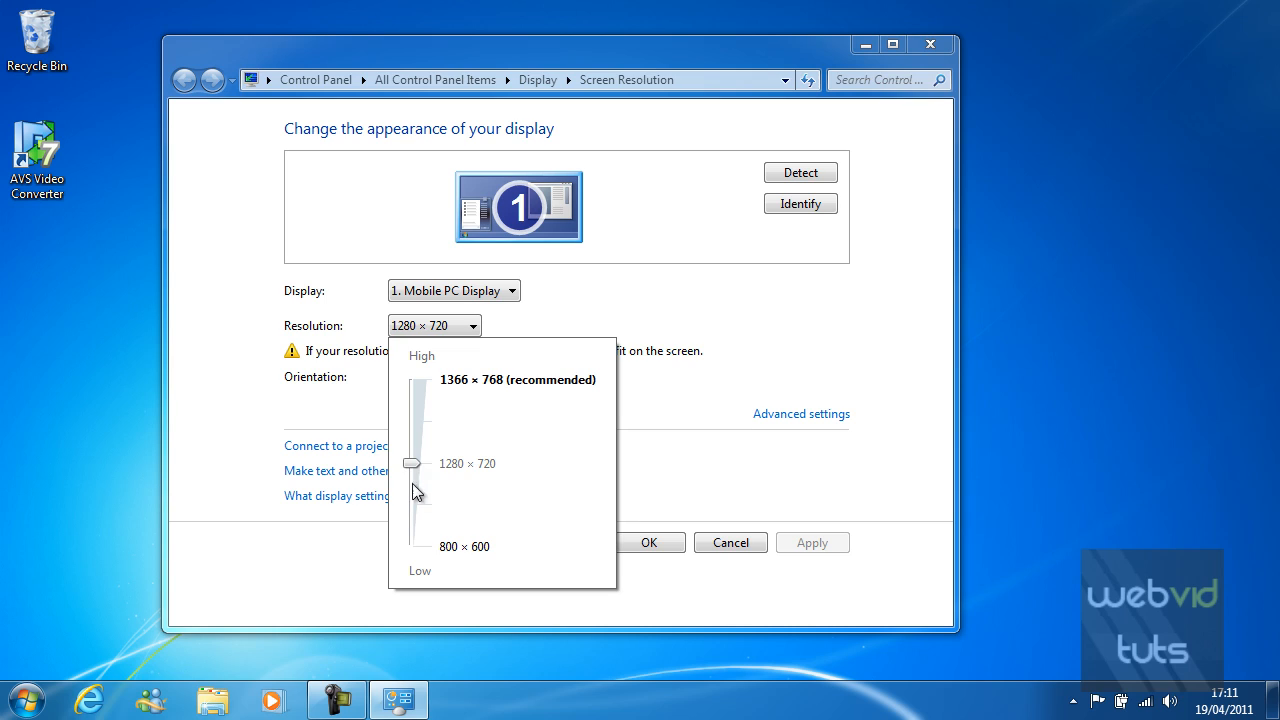
{"action": "mouse_move", "coordinate": [578, 321]}
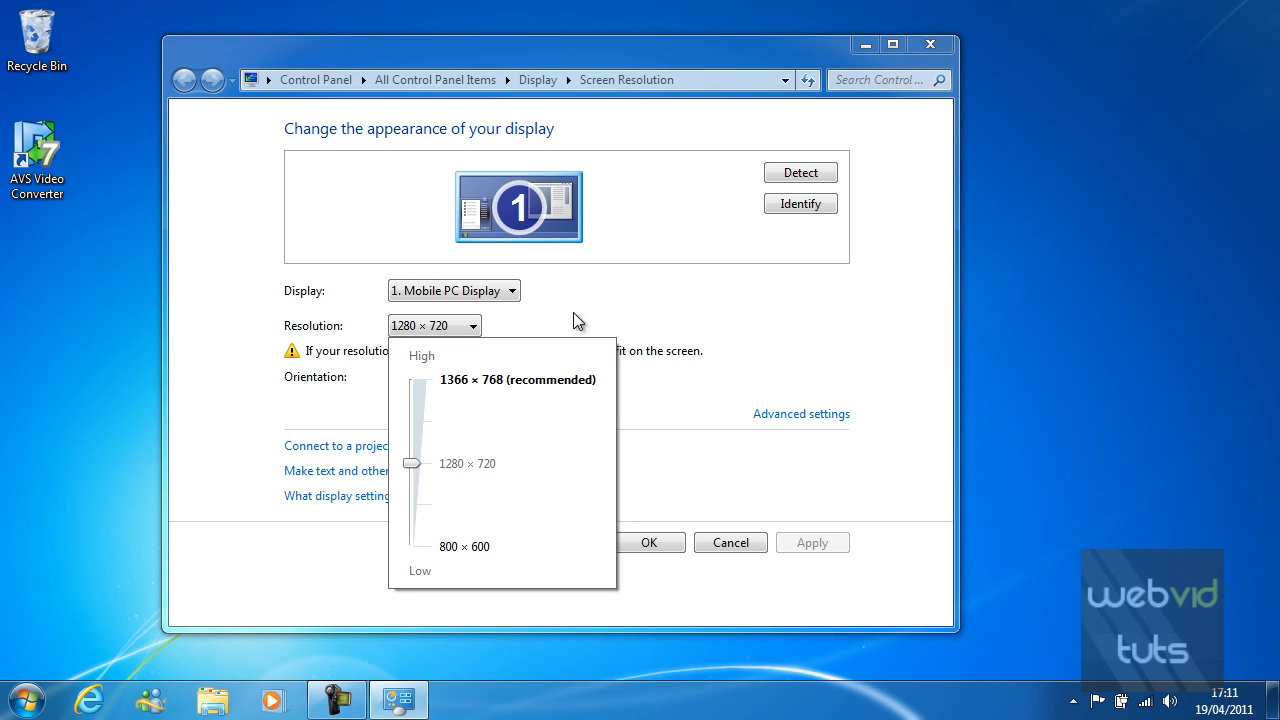
{"action": "mouse_move", "coordinate": [678, 300]}
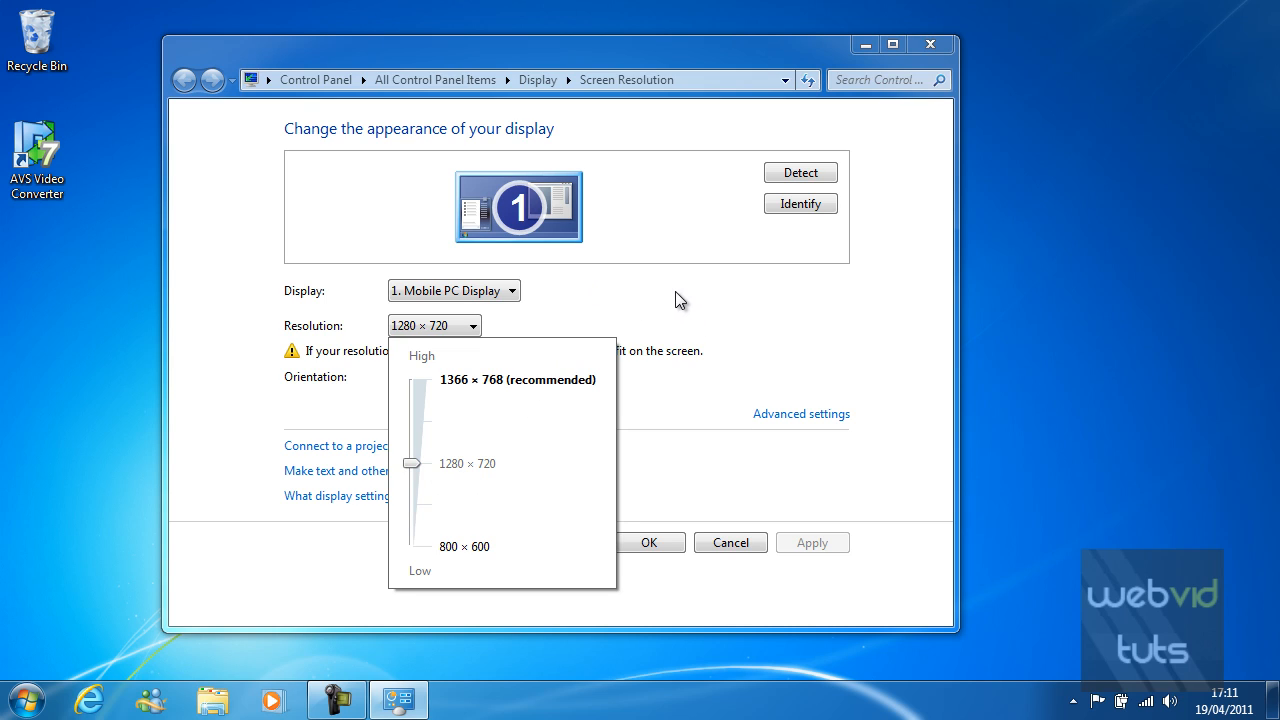
{"action": "mouse_move", "coordinate": [420, 465]}
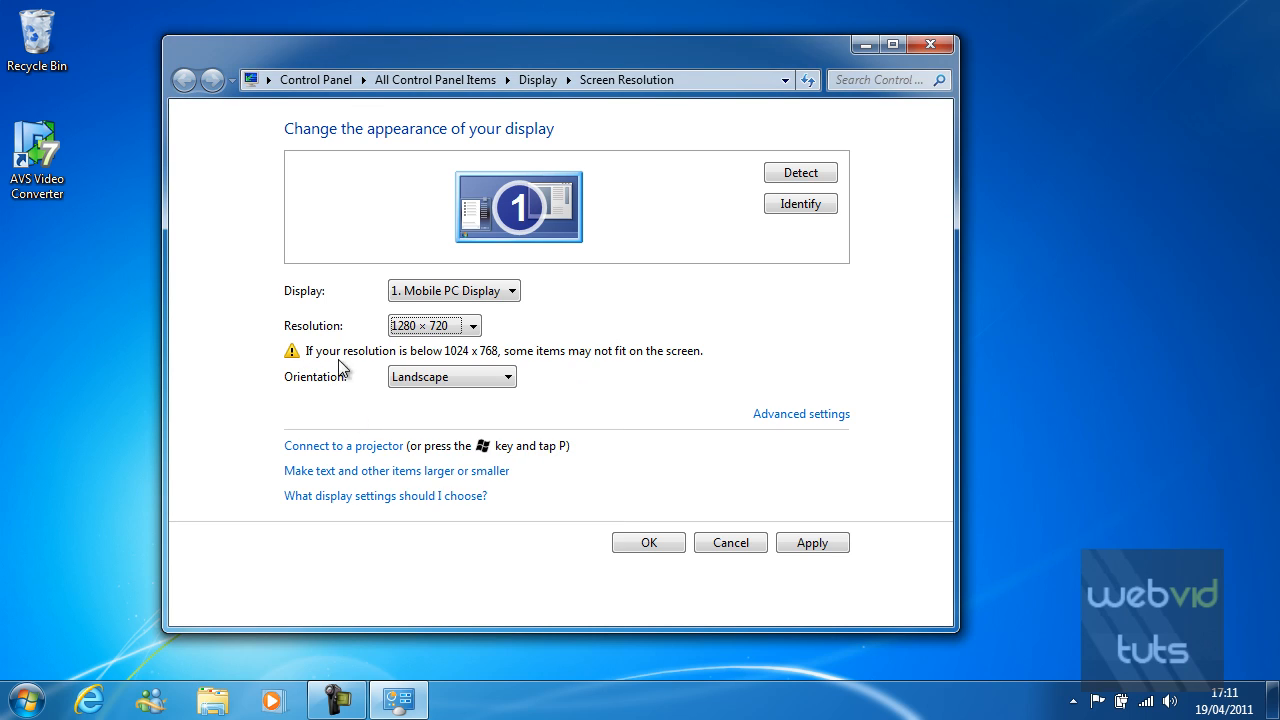
{"action": "mouse_move", "coordinate": [460, 370]}
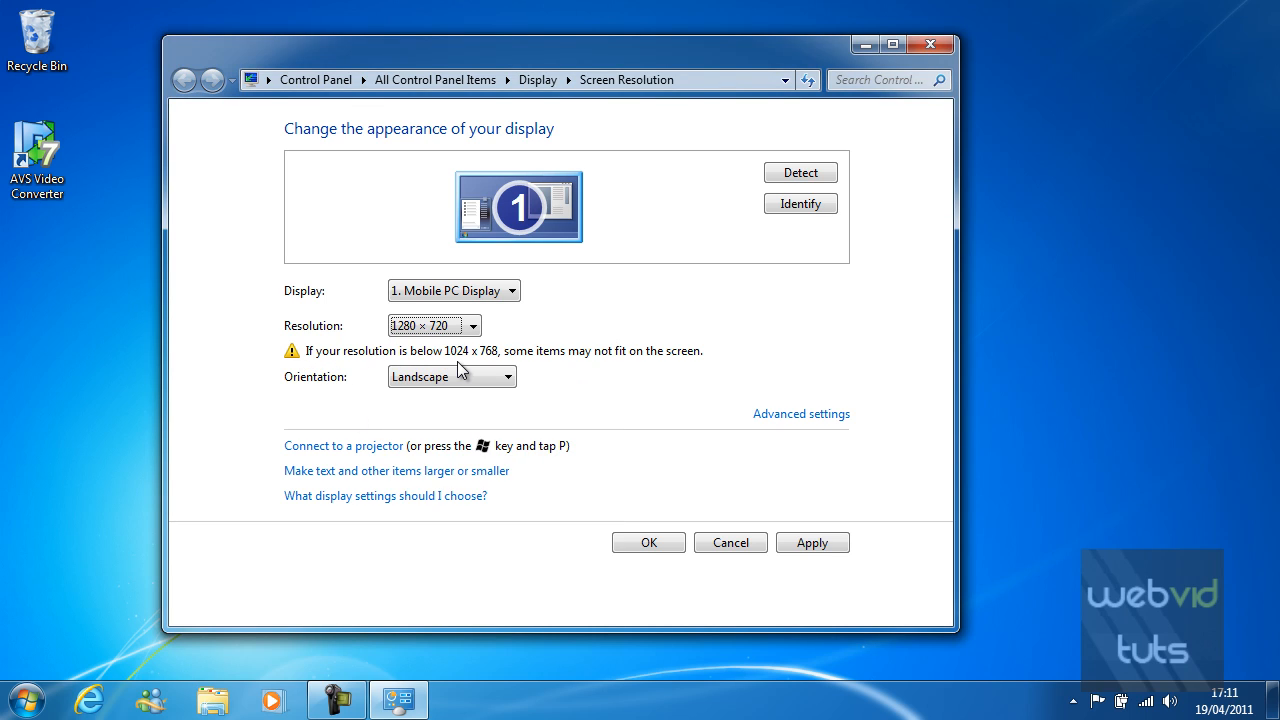
{"action": "mouse_move", "coordinate": [485, 368]}
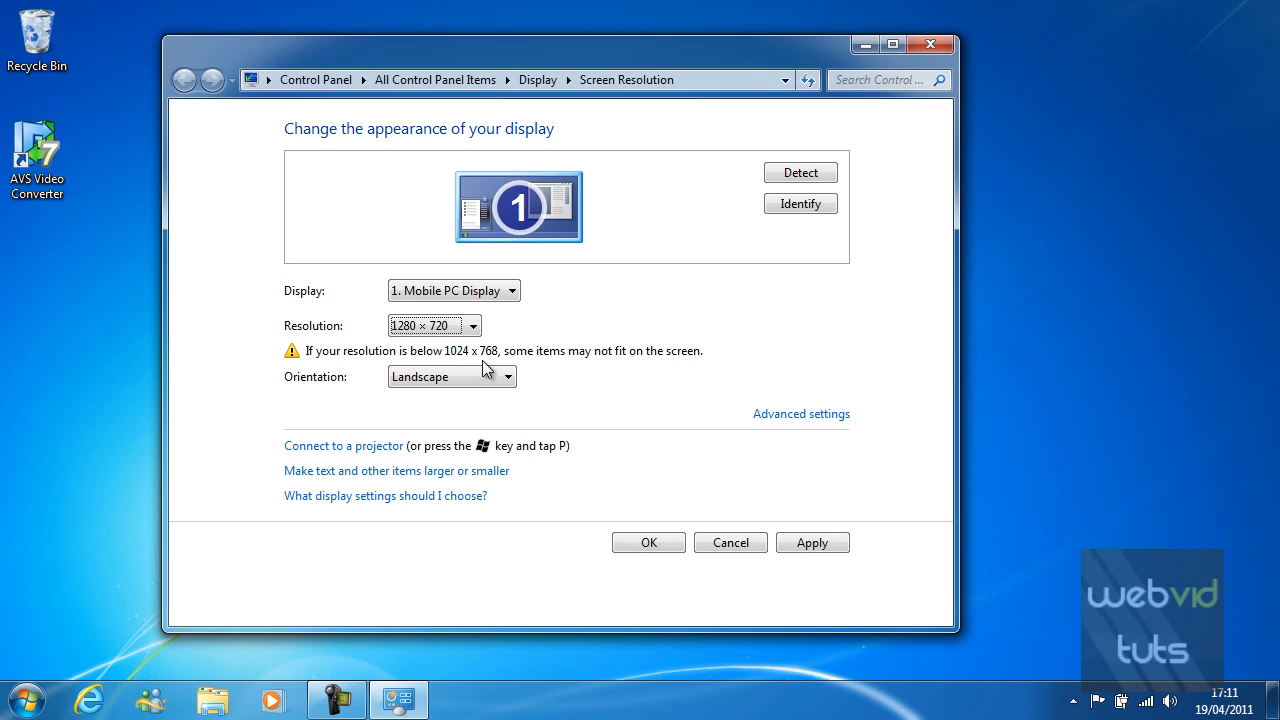
{"action": "mouse_move", "coordinate": [557, 363]}
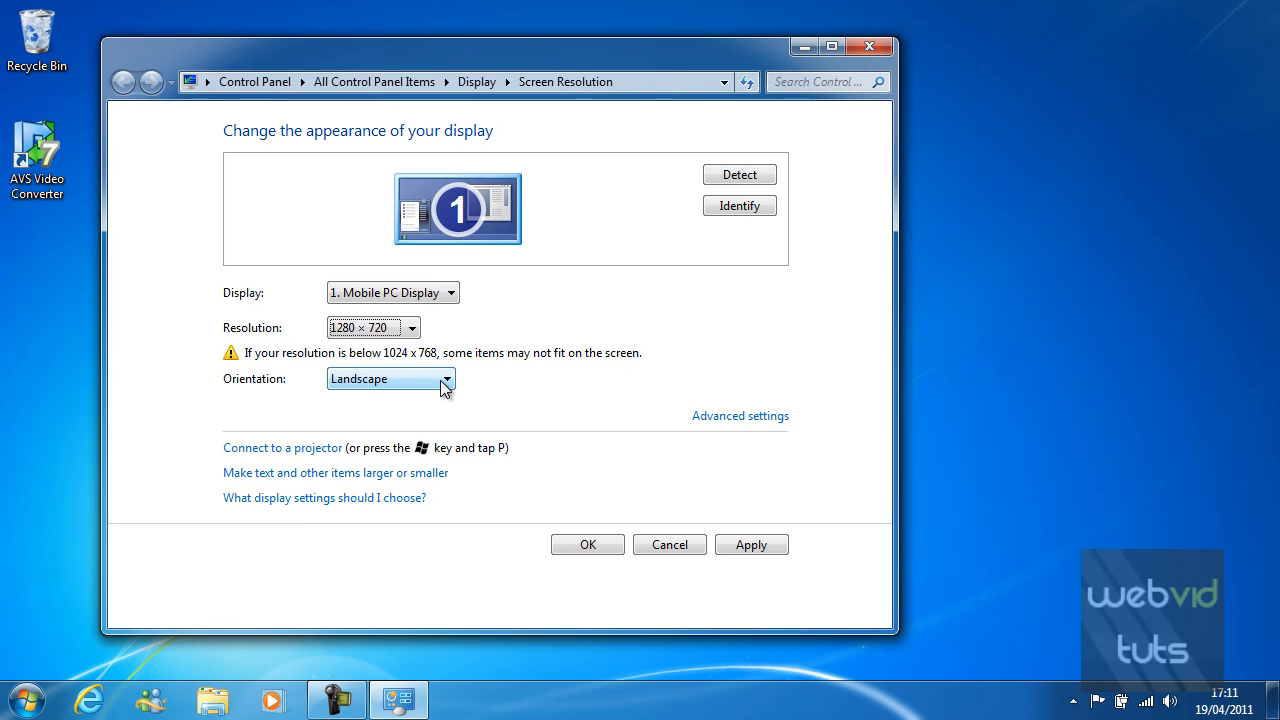
{"action": "mouse_move", "coordinate": [358, 395]}
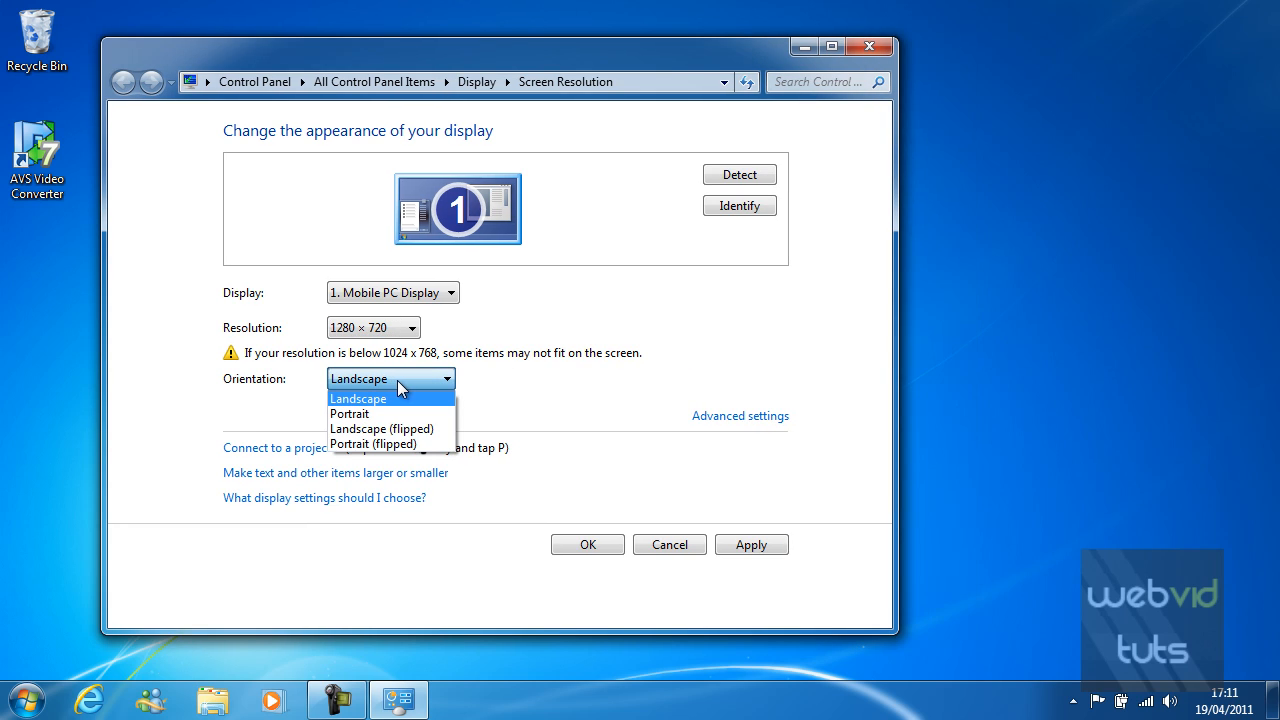
{"action": "mouse_move", "coordinate": [538, 382]}
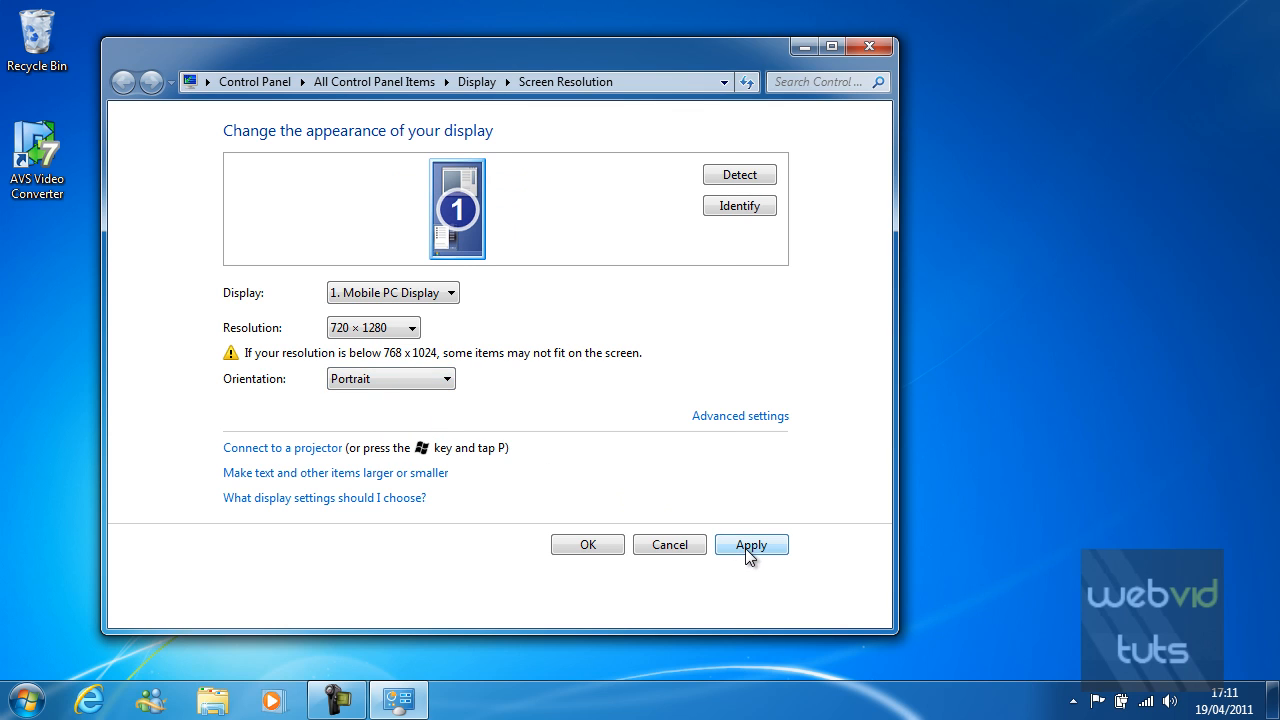
Apply portrait orientation, recentre the window, then switch Orientation back to Landscape.
{"action": "left_click", "coordinate": [751, 544]}
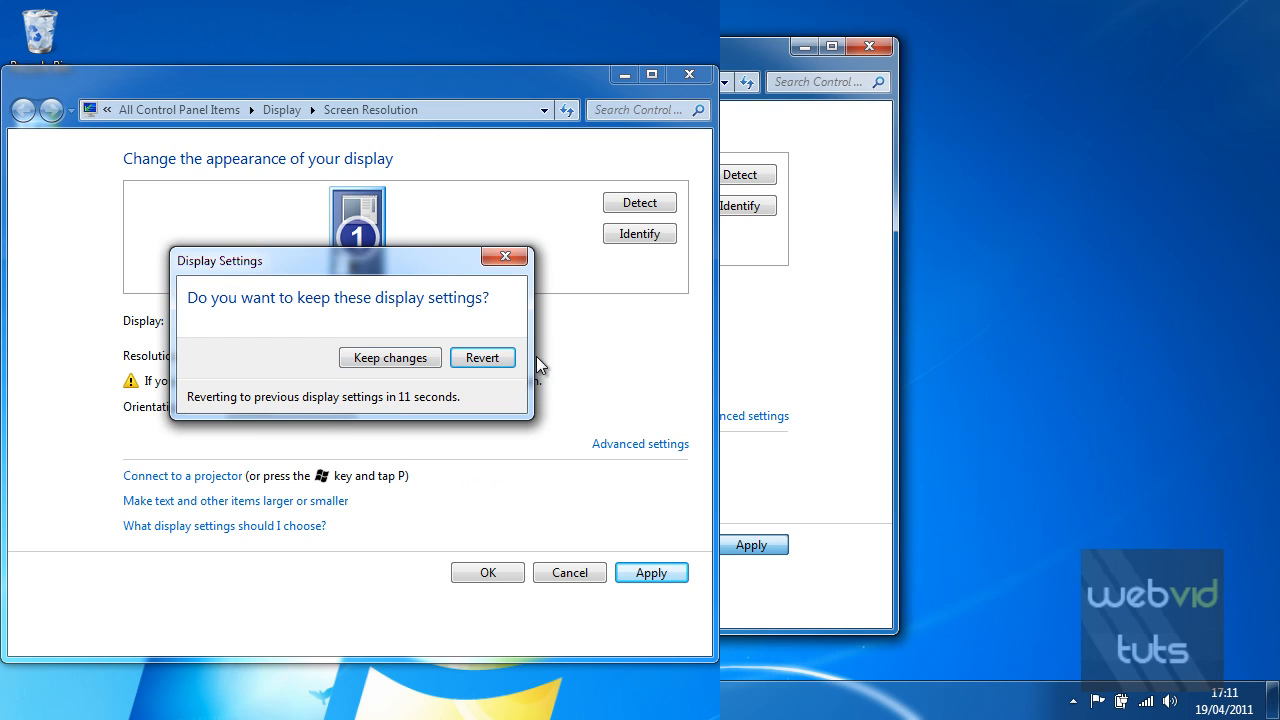
{"action": "mouse_move", "coordinate": [435, 399]}
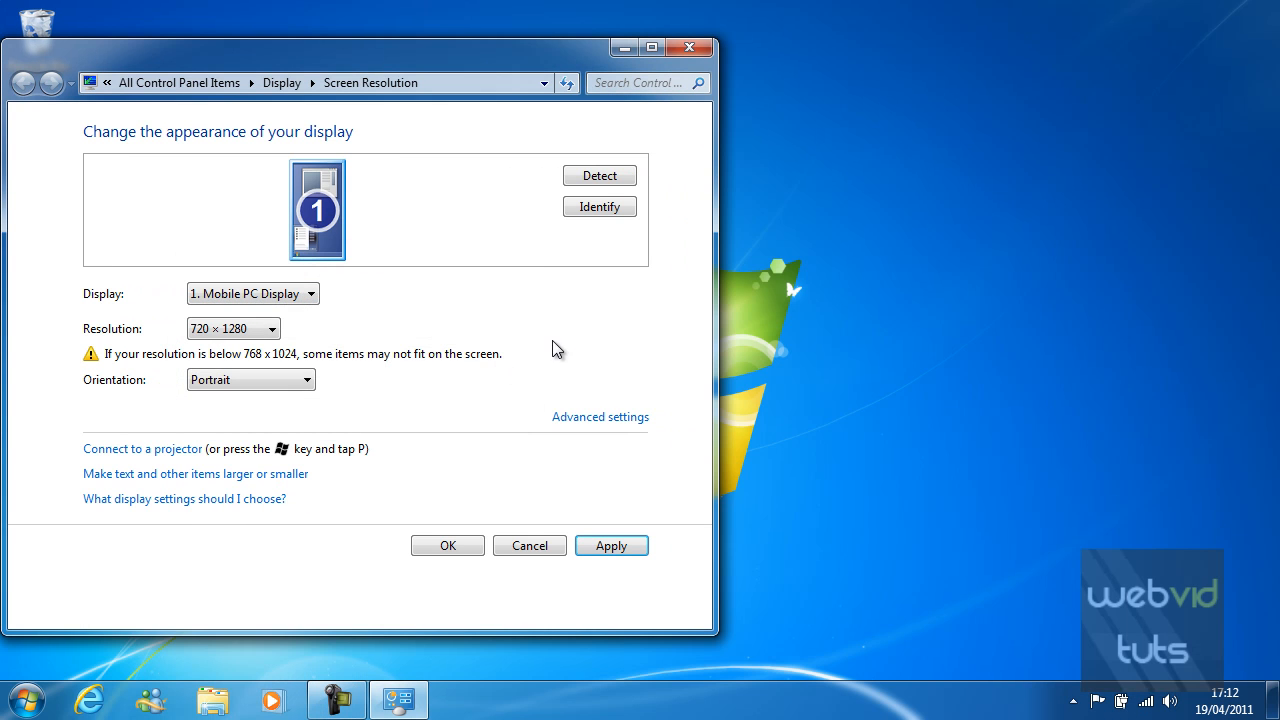
{"action": "left_click_drag", "start_coordinate": [360, 47], "coordinate": [525, 47]}
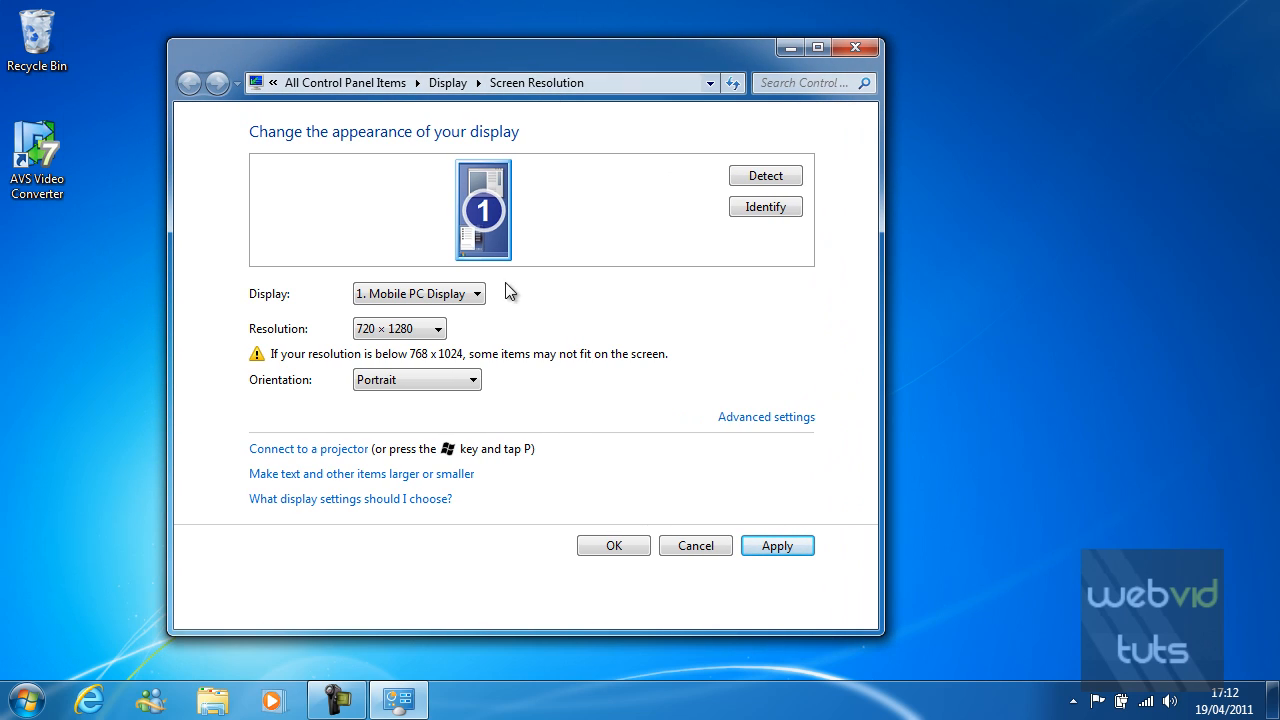
{"action": "left_click", "coordinate": [416, 379]}
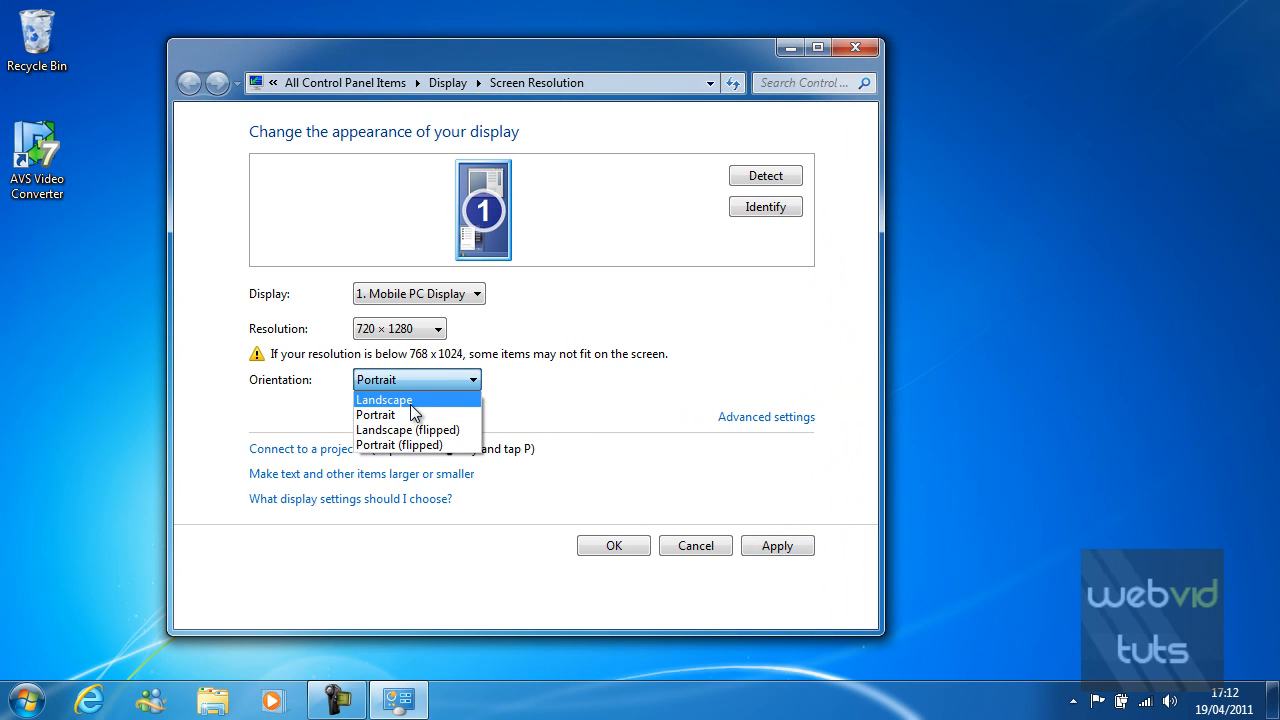
{"action": "left_click", "coordinate": [384, 399]}
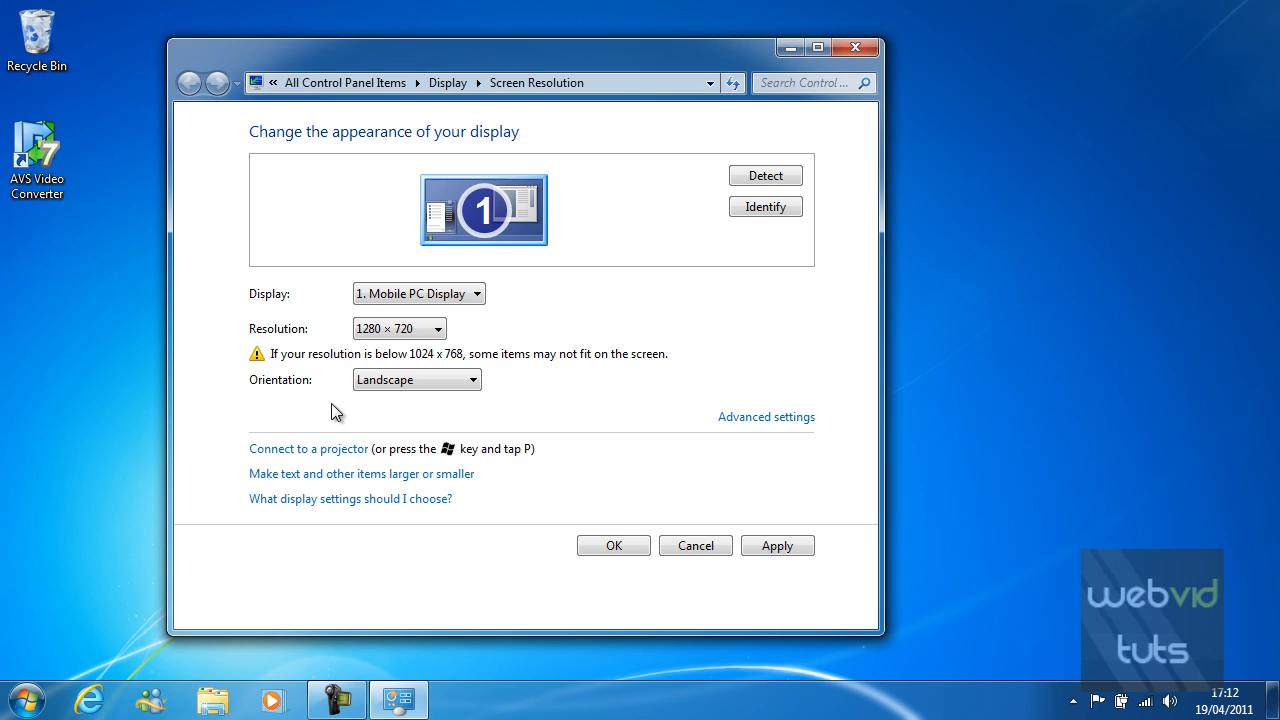
{"action": "mouse_move", "coordinate": [766, 417]}
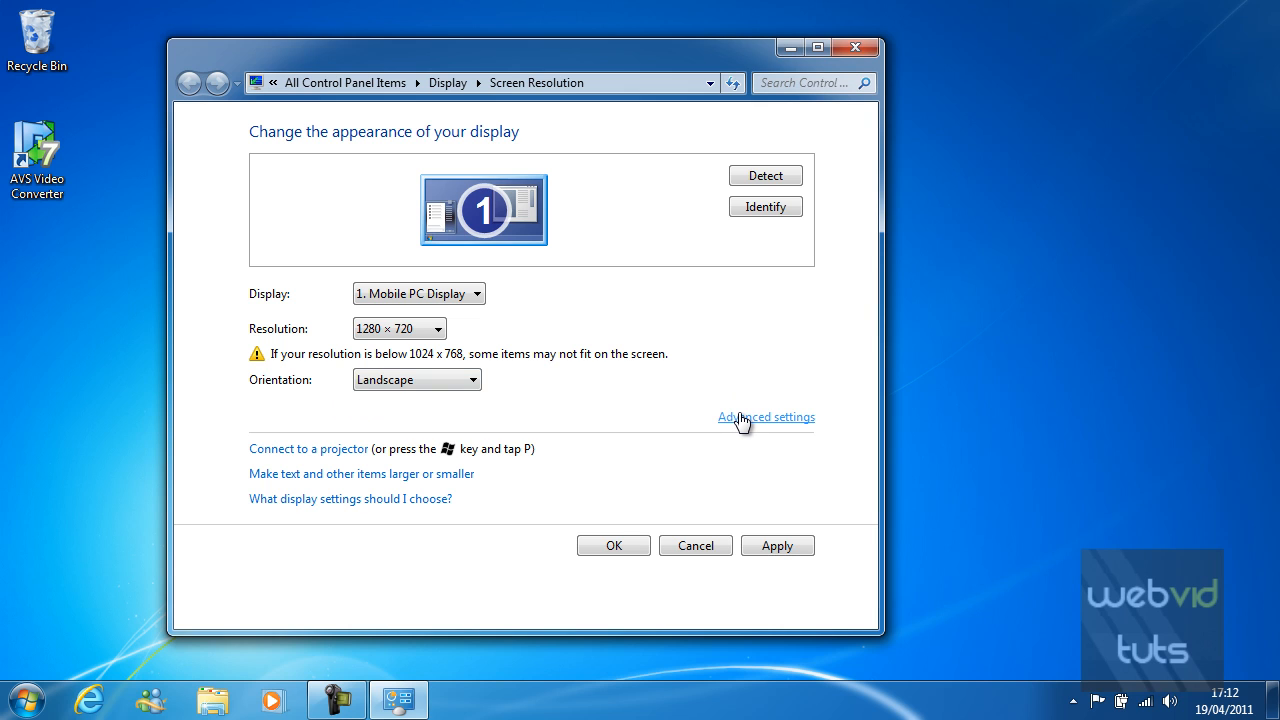
{"action": "left_click", "coordinate": [766, 417]}
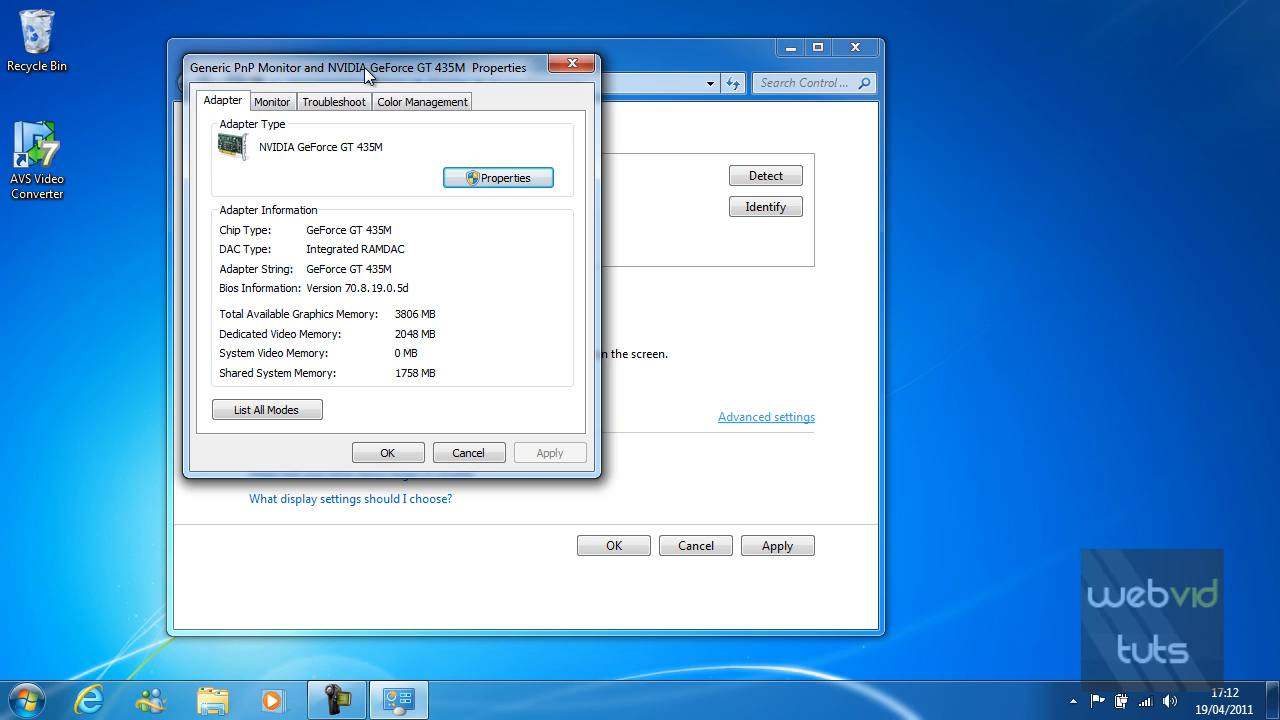
{"action": "mouse_move", "coordinate": [568, 89]}
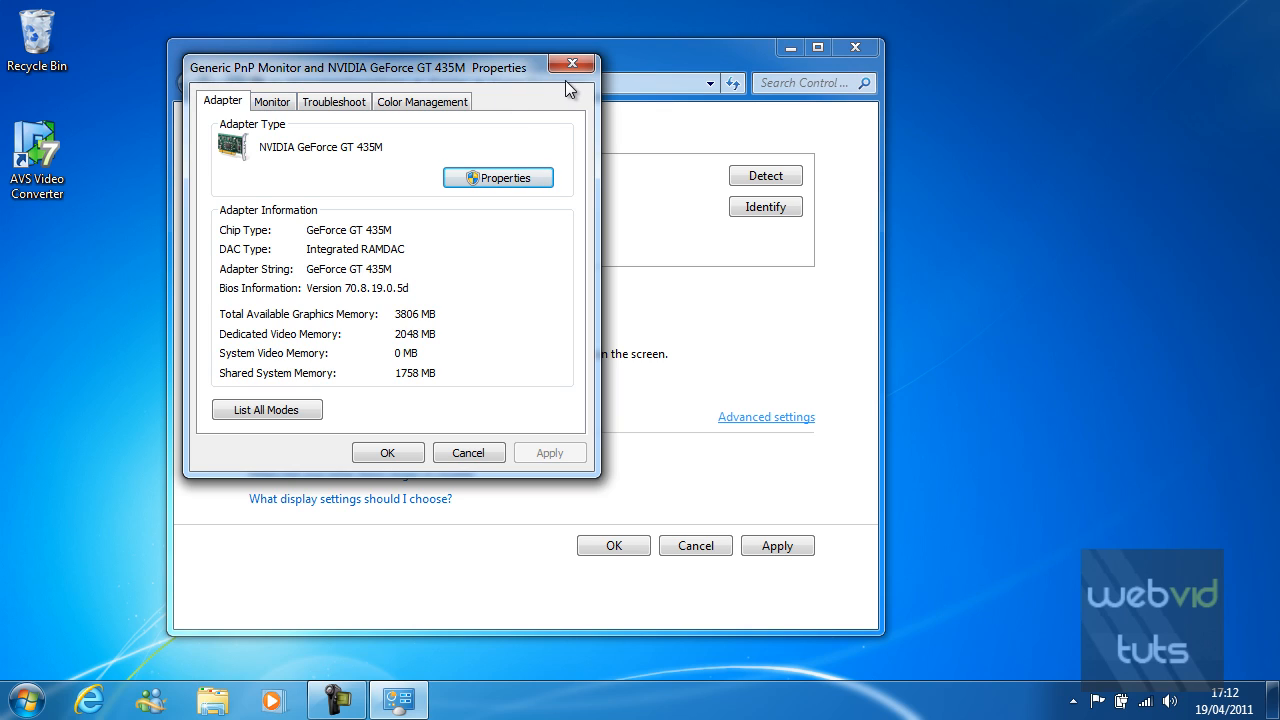
{"action": "mouse_move", "coordinate": [571, 63]}
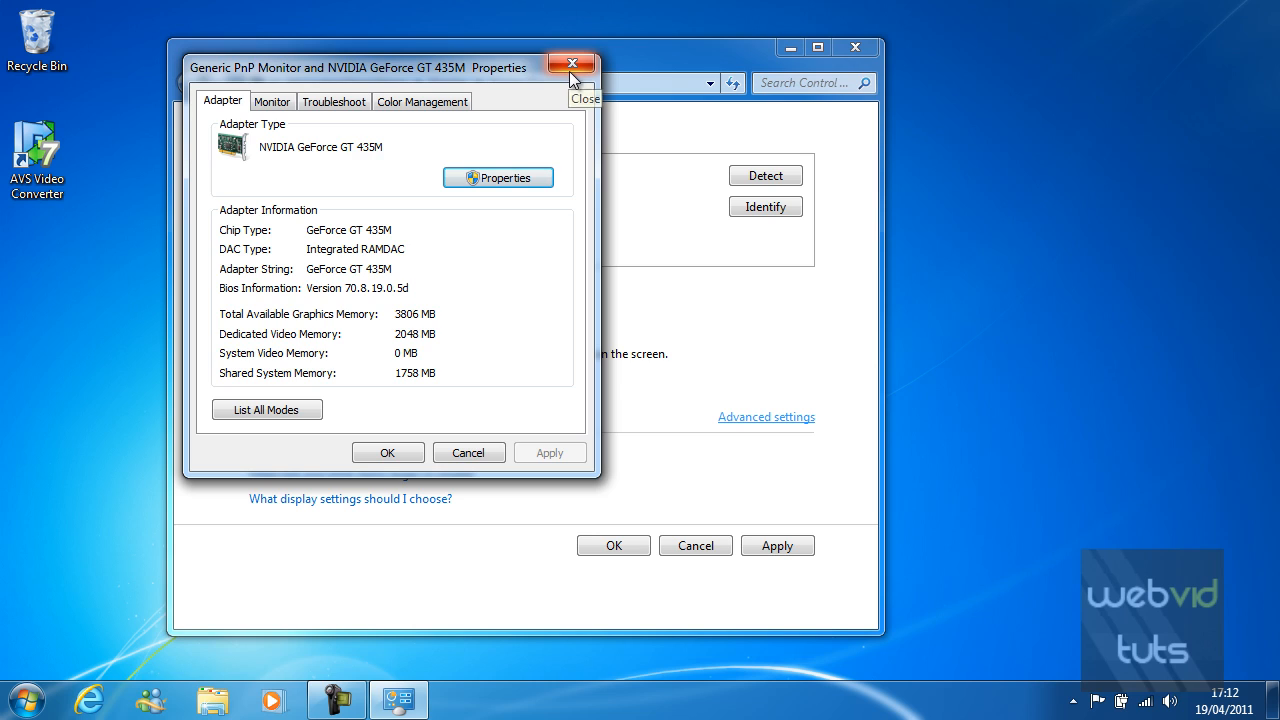
{"action": "left_click", "coordinate": [571, 63]}
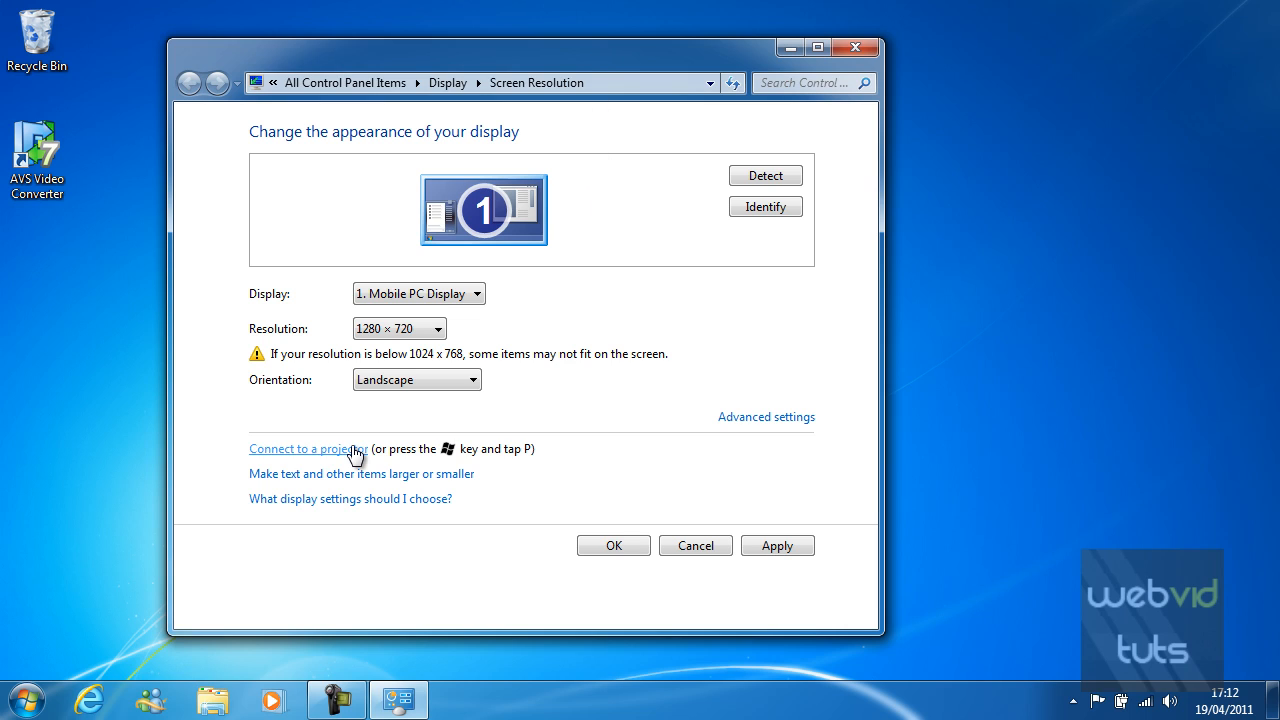
{"action": "left_click", "coordinate": [308, 448]}
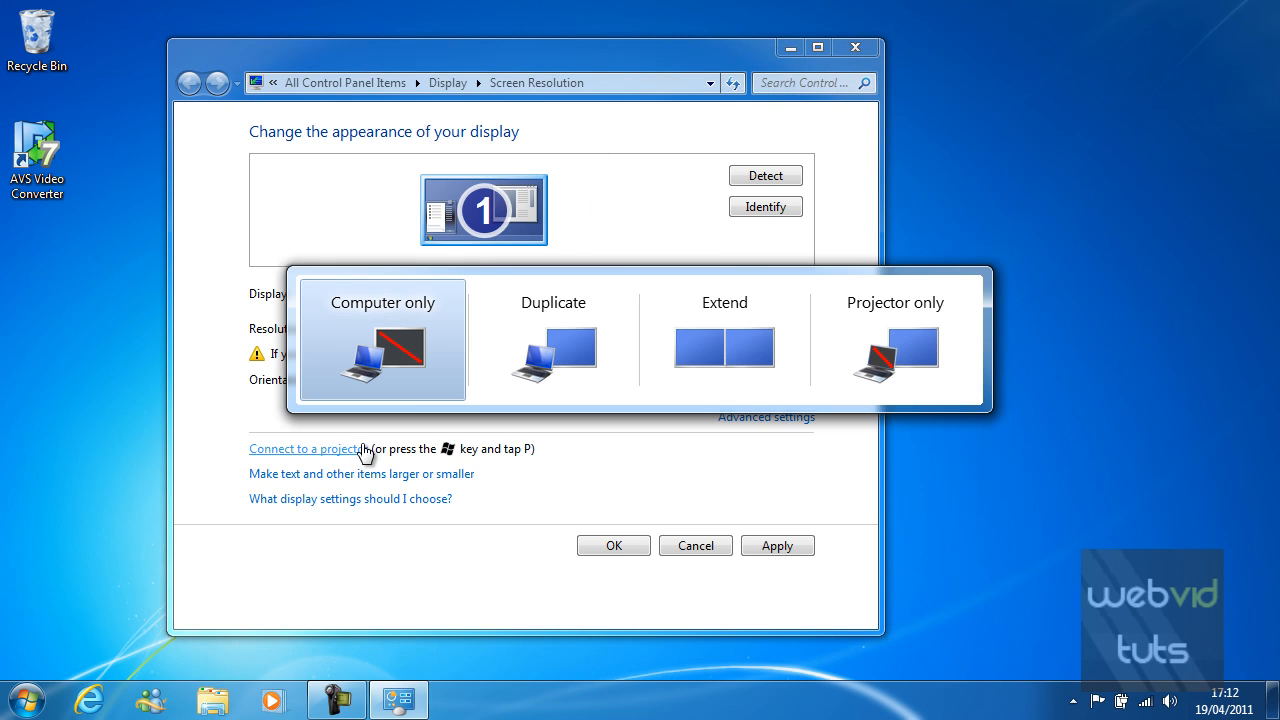
{"action": "mouse_move", "coordinate": [348, 459]}
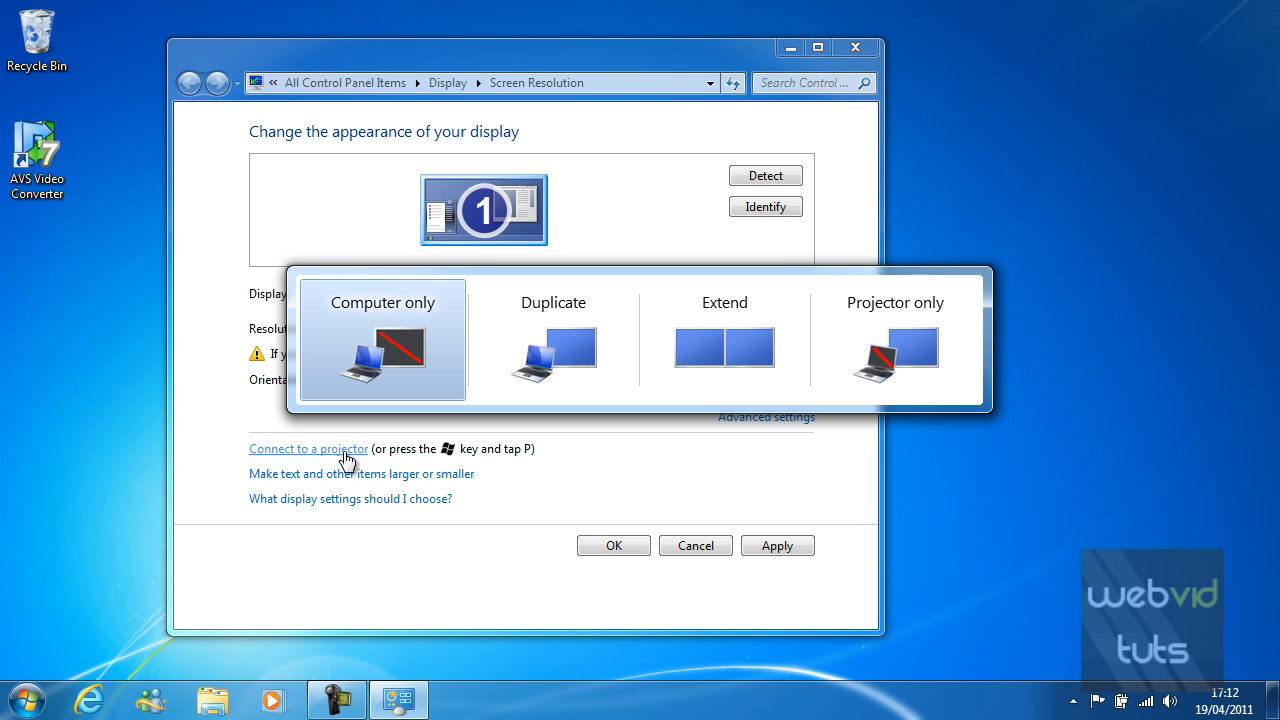
{"action": "mouse_move", "coordinate": [723, 345]}
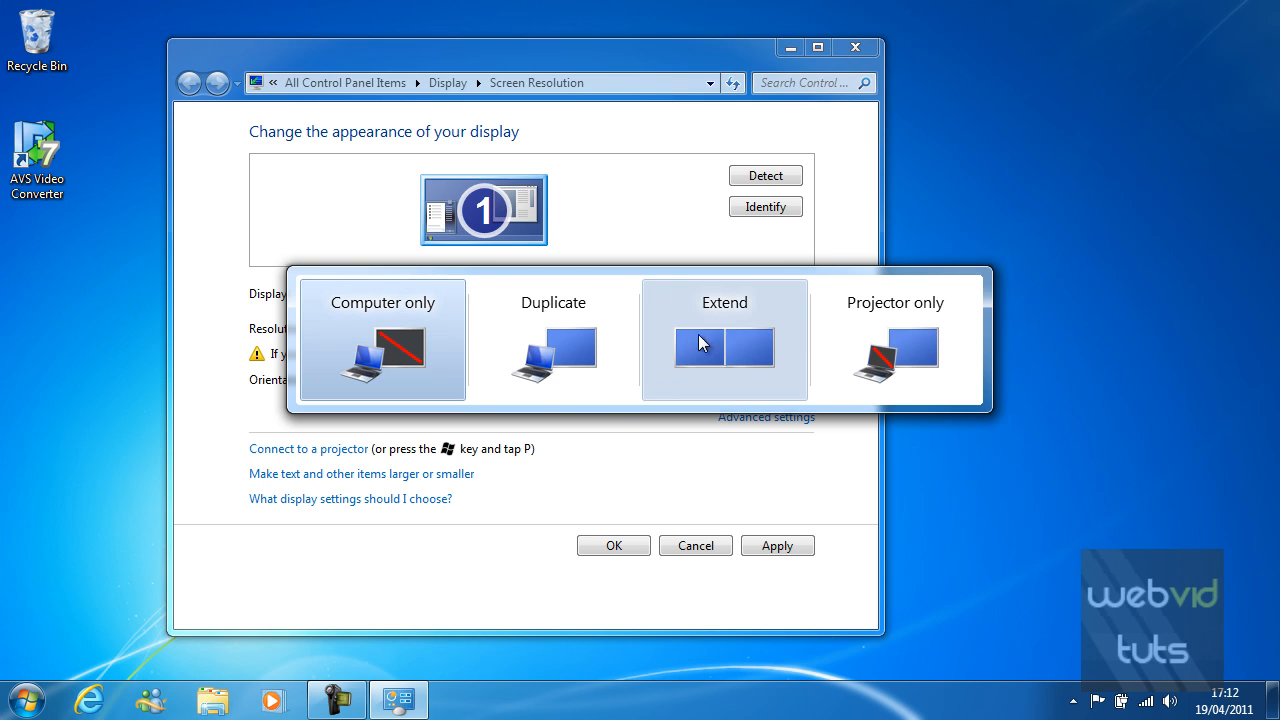
{"action": "mouse_move", "coordinate": [848, 330]}
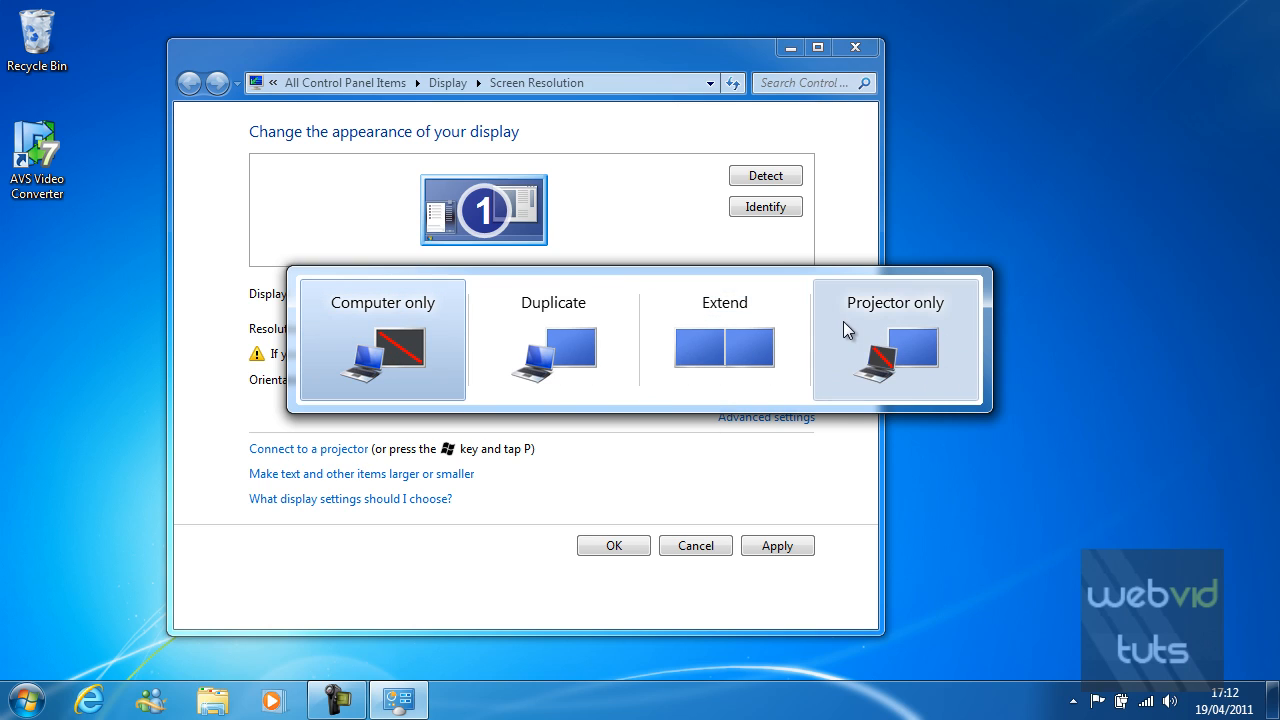
{"action": "mouse_move", "coordinate": [724, 360]}
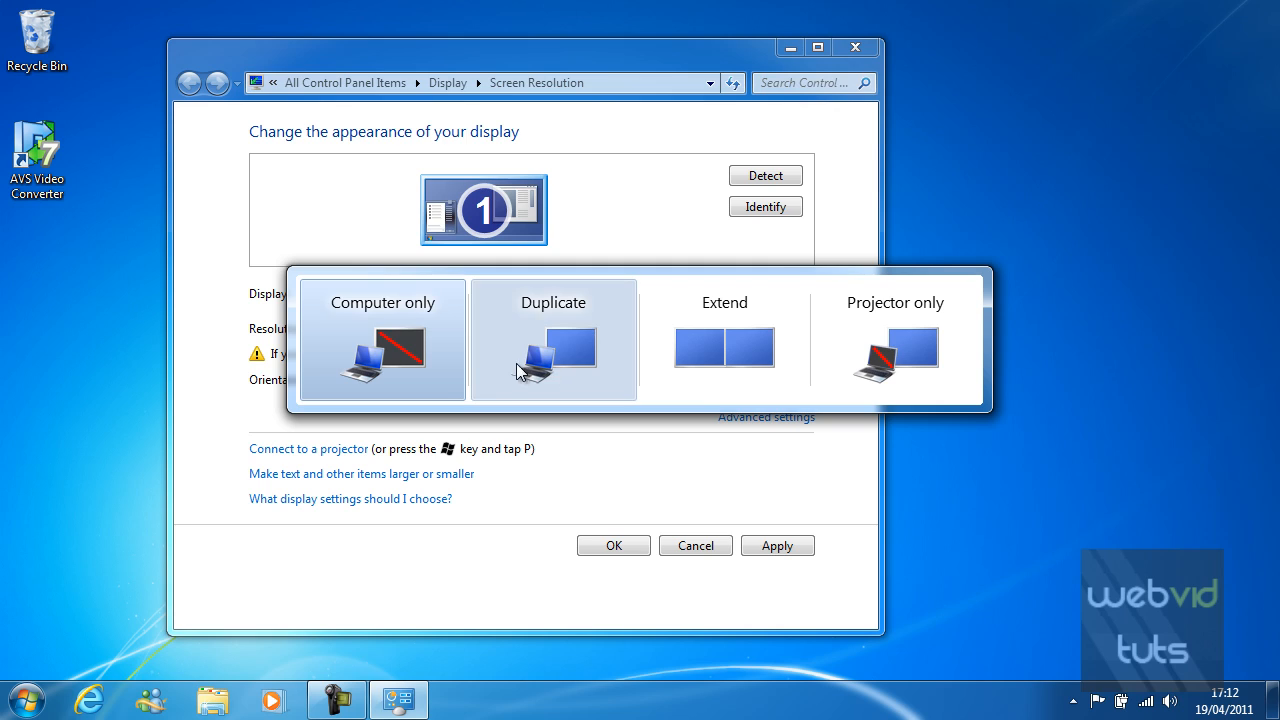
{"action": "mouse_move", "coordinate": [568, 358]}
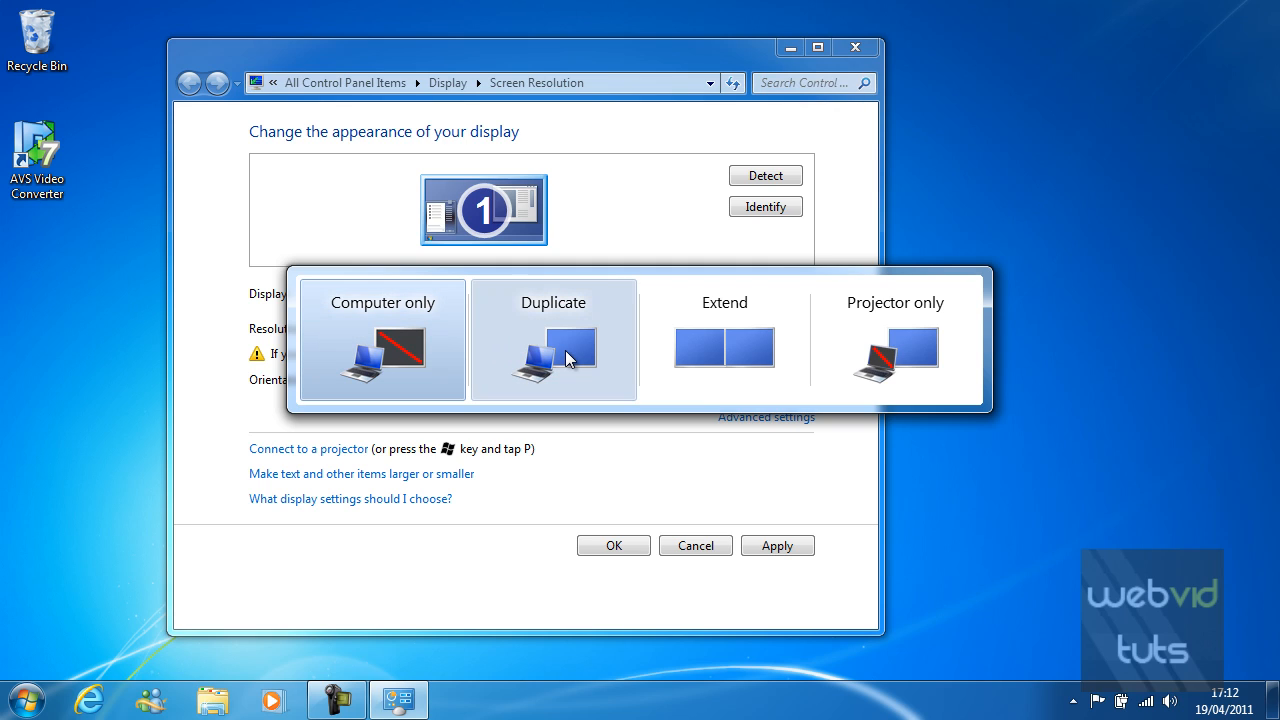
{"action": "mouse_move", "coordinate": [890, 360]}
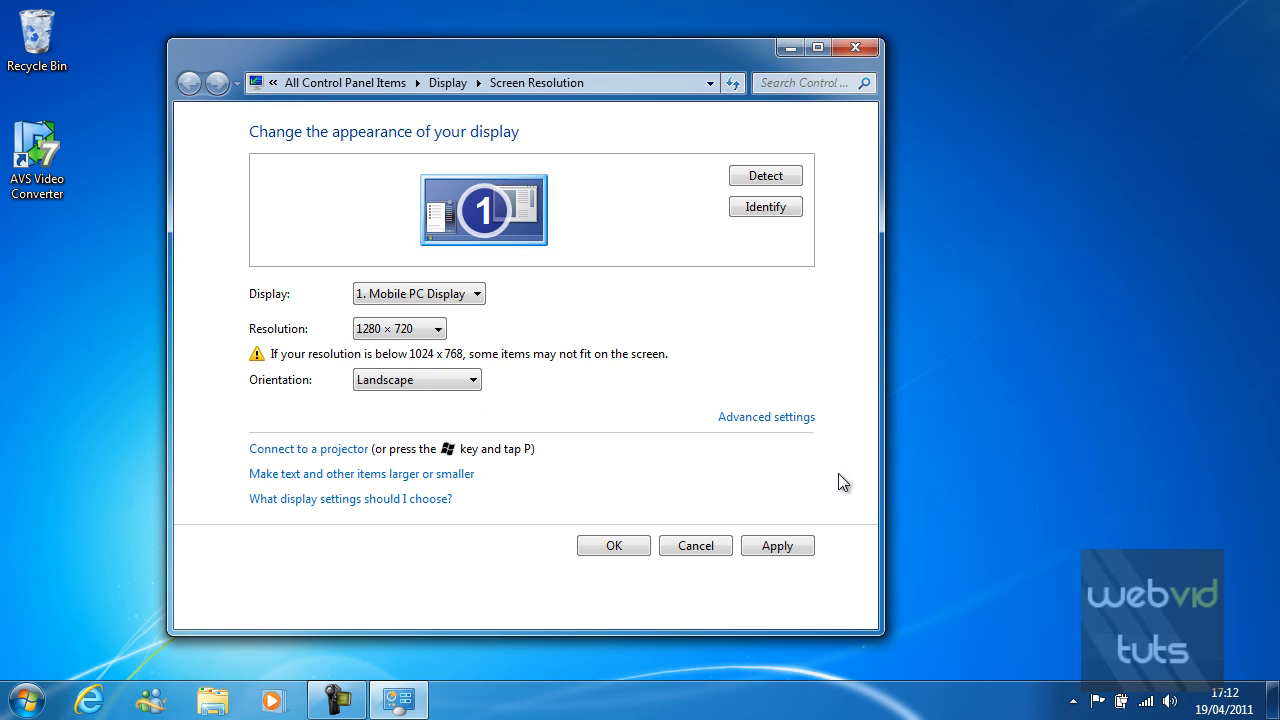
{"action": "mouse_move", "coordinate": [452, 490]}
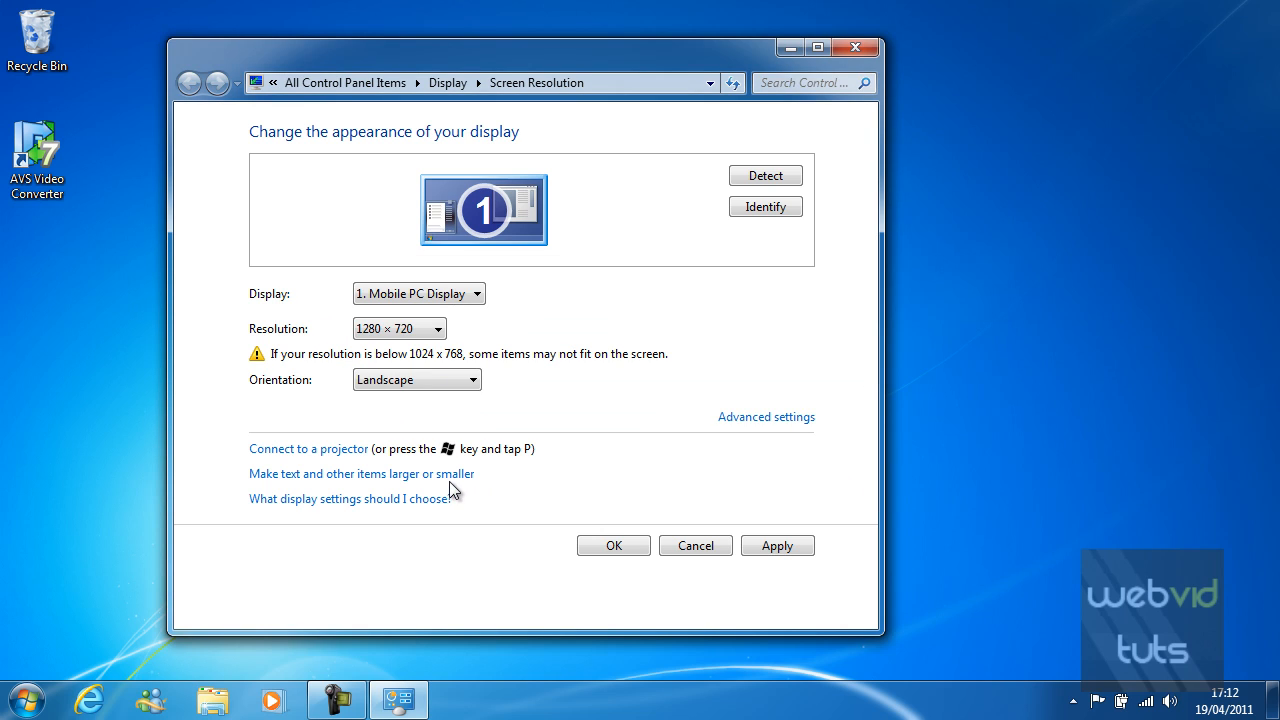
Open the 'Make text and other items larger or smaller' Display page.
{"action": "left_click", "coordinate": [361, 473]}
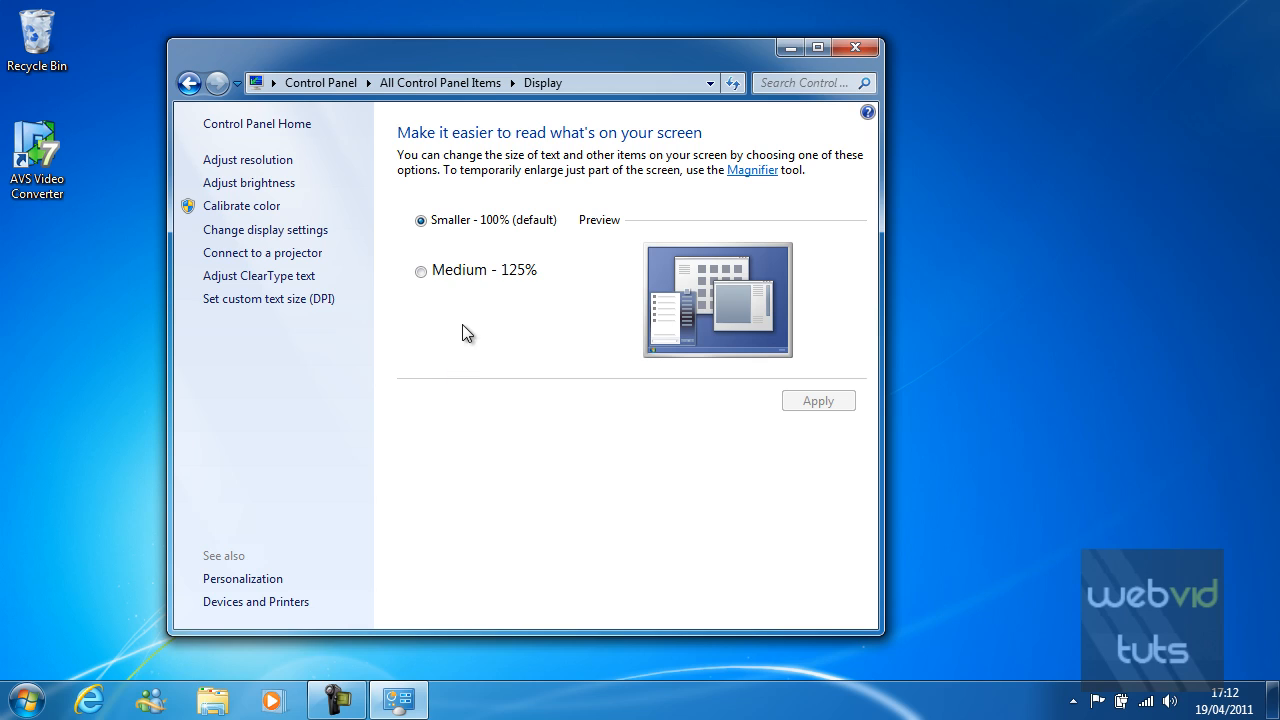
{"action": "mouse_move", "coordinate": [441, 292]}
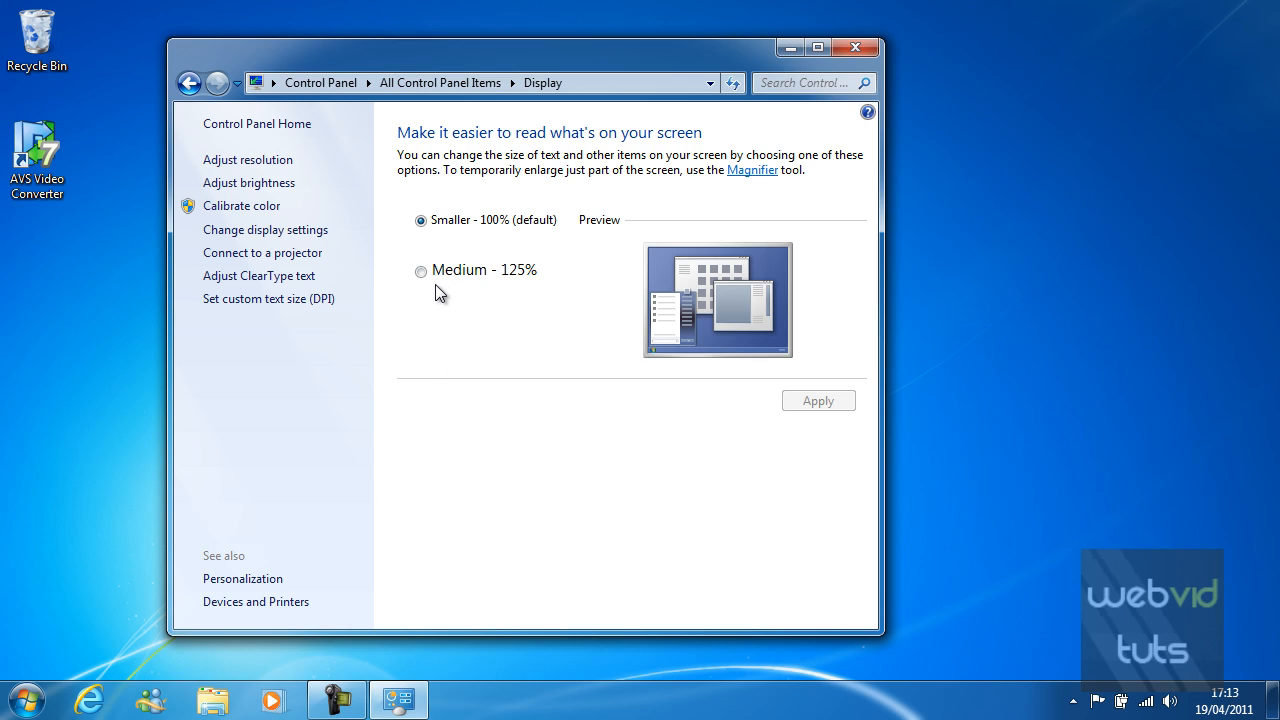
{"action": "mouse_move", "coordinate": [388, 62]}
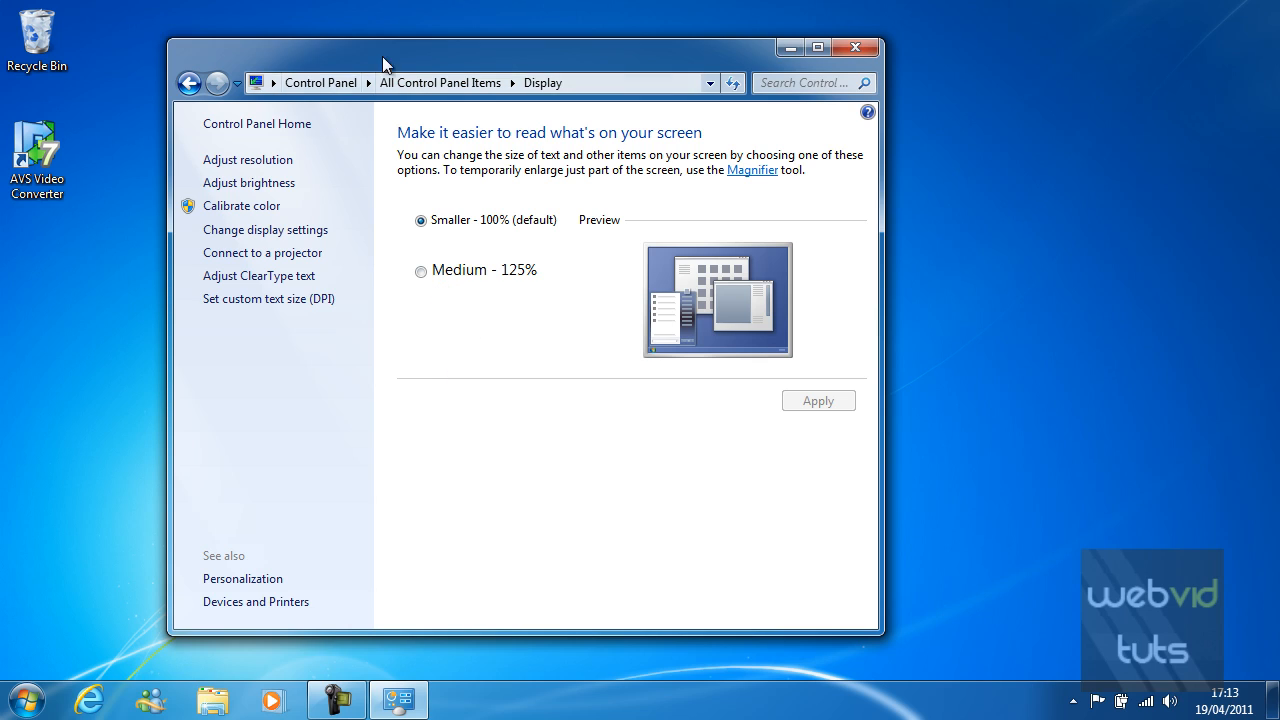